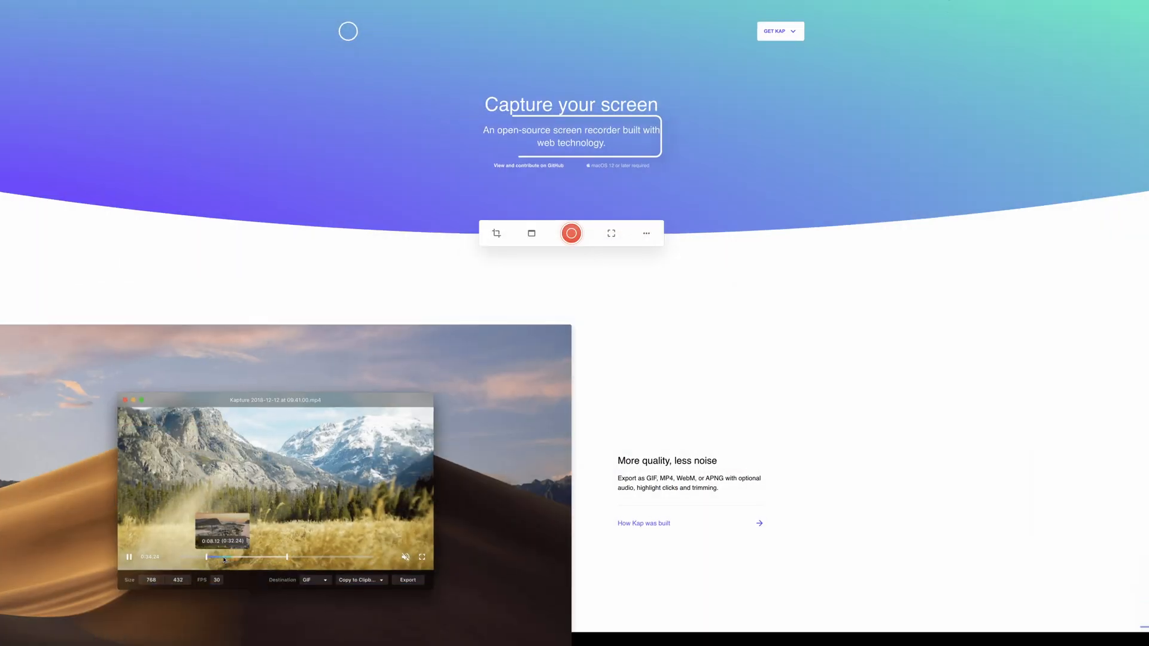
Step: Scroll through Kap's Discover plugin list and bring up the capture toolbar on the desktop
scroll("up", 3)
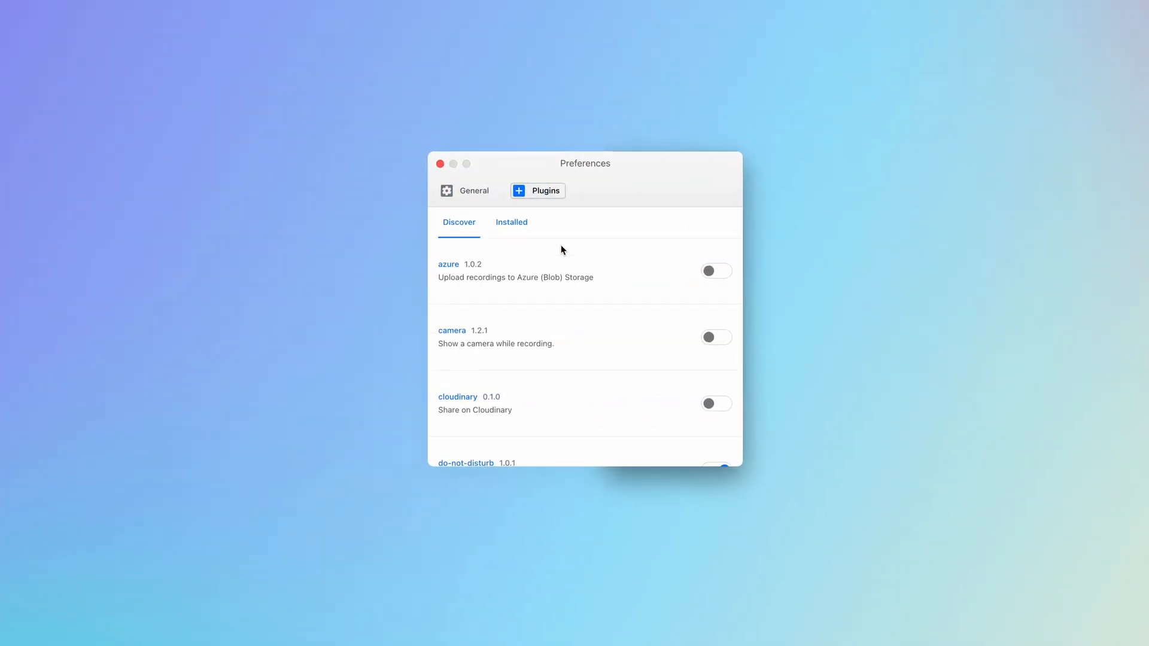
scroll("down", 3)
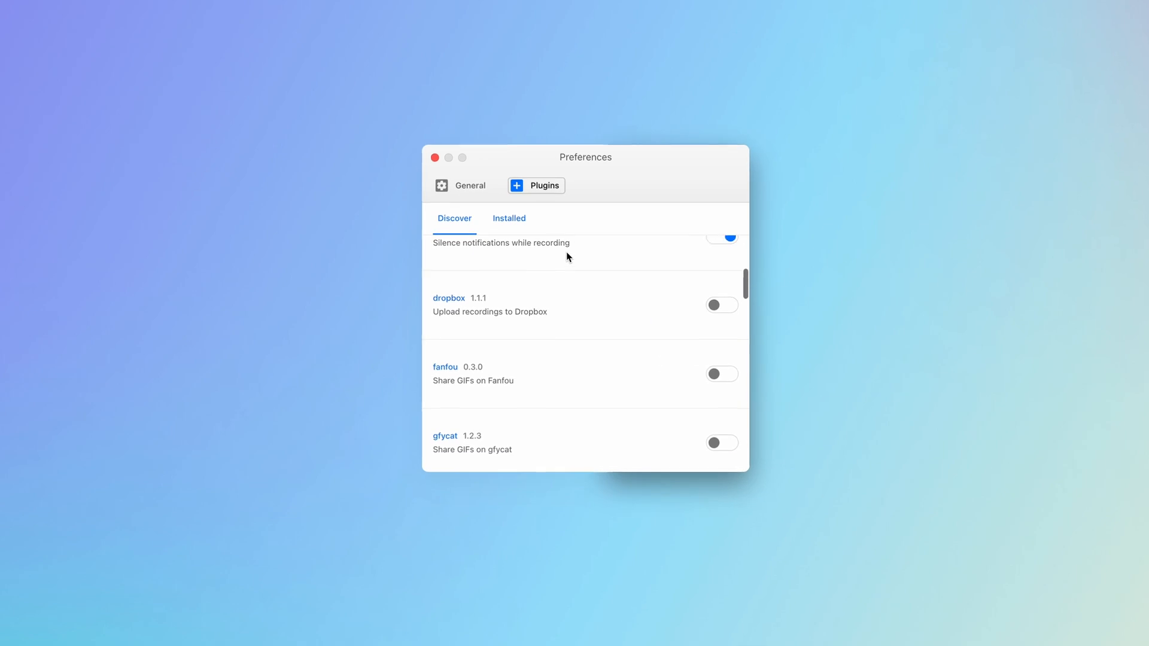
scroll("down", 3)
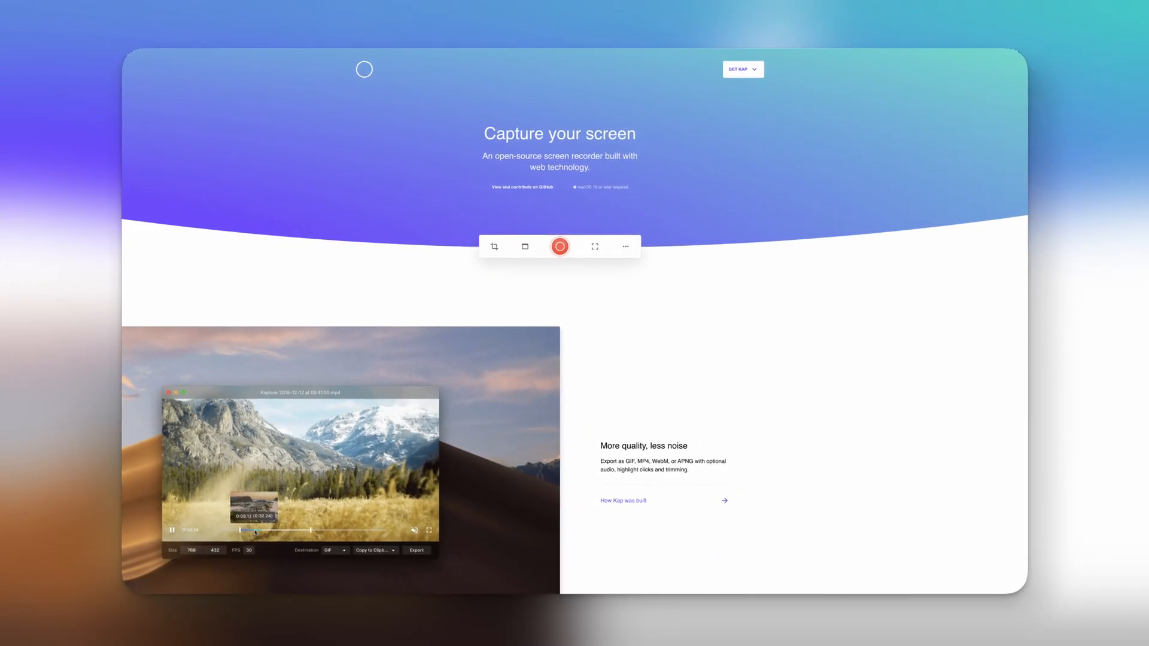
left_click(523, 187)
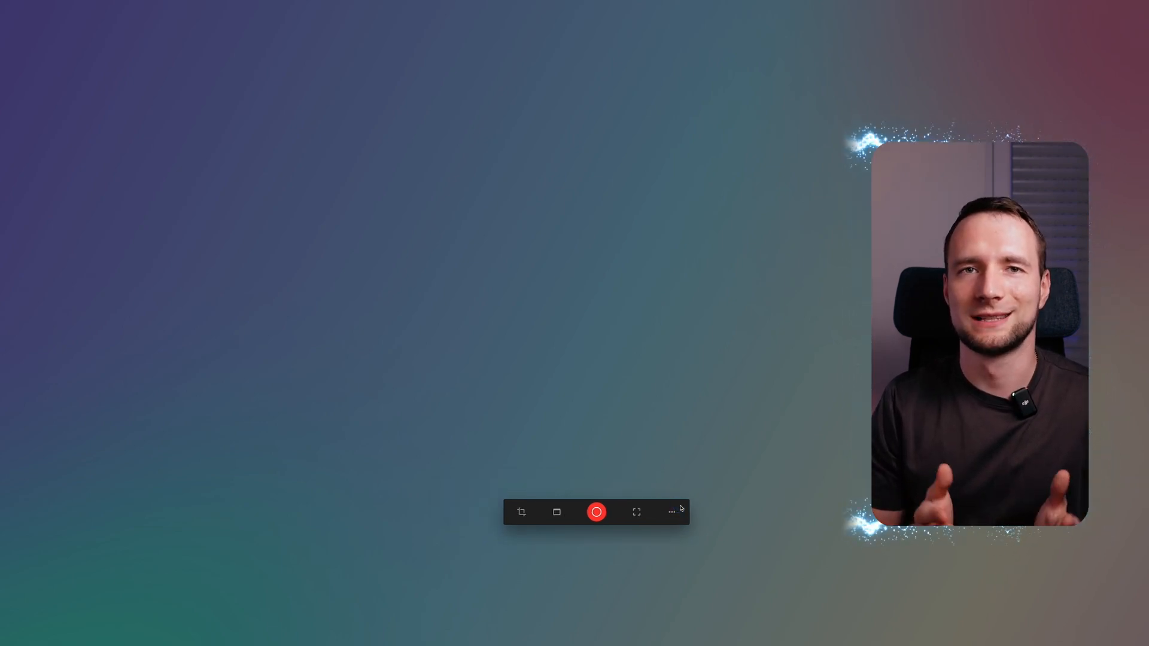
left_click(670, 512)
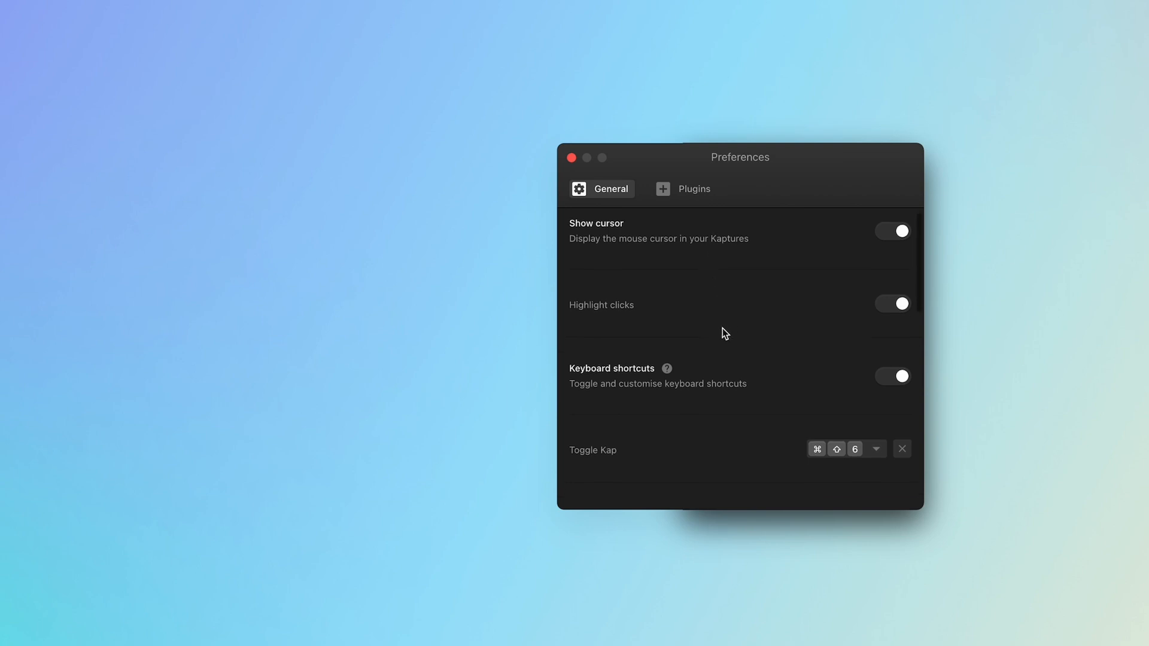
scroll("down", 3)
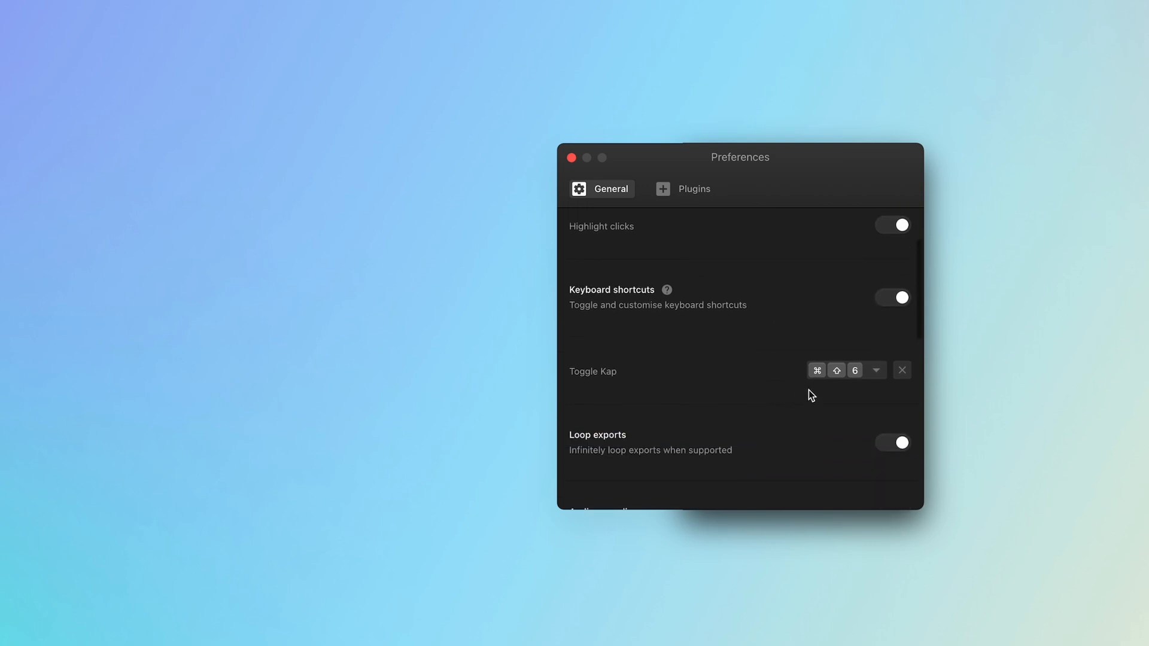
mouse_move(571, 158)
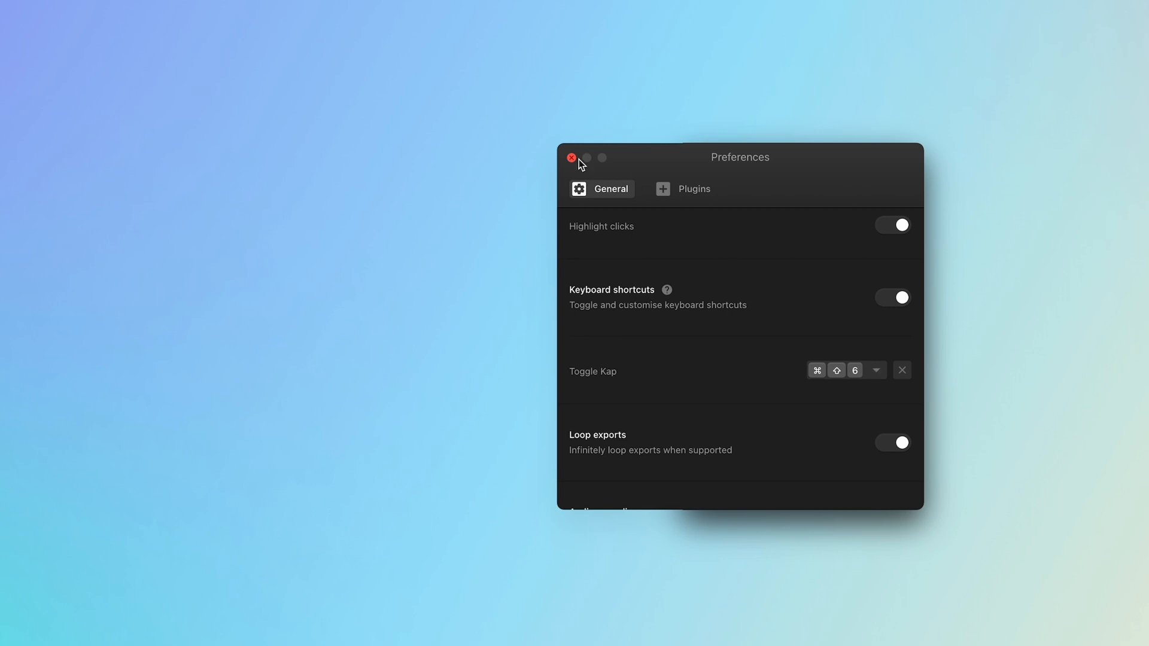
left_click(571, 157)
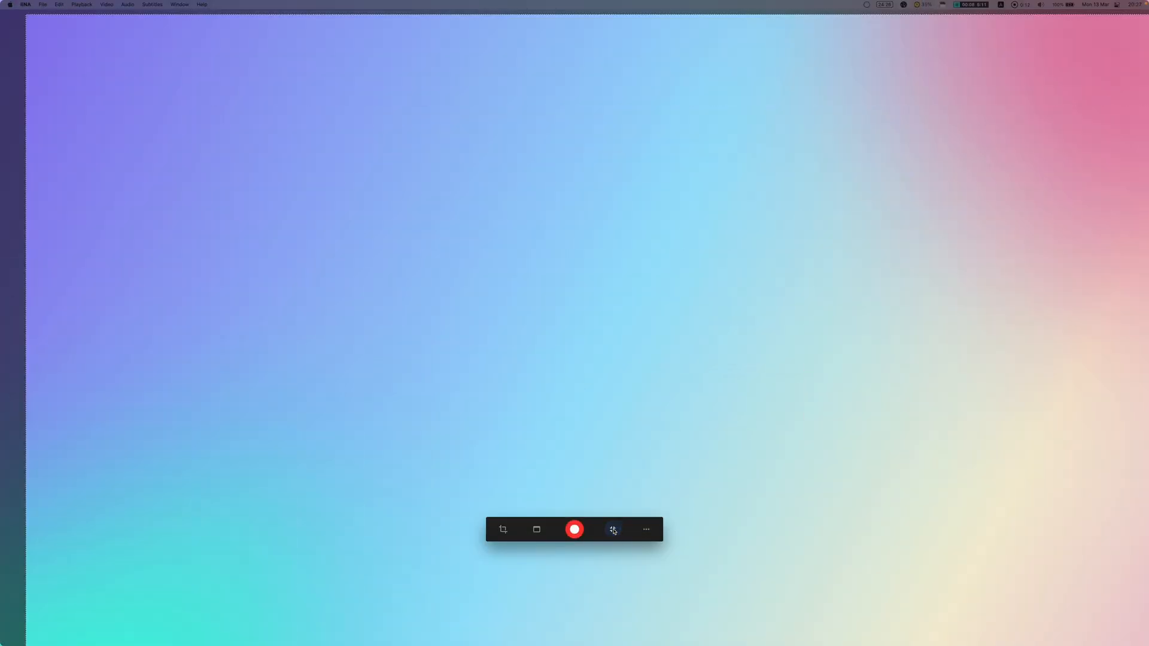
Step: Switch to a custom capture area and lock it to 16:9 at 1920×1080
left_click(535, 529)
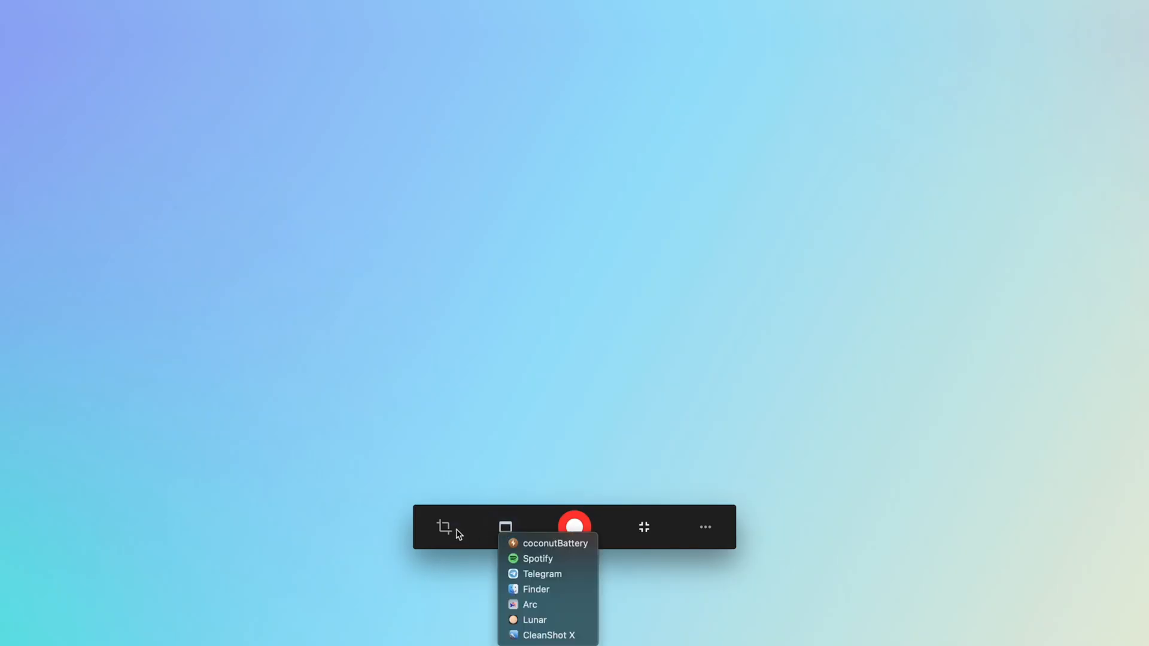
left_click(443, 526)
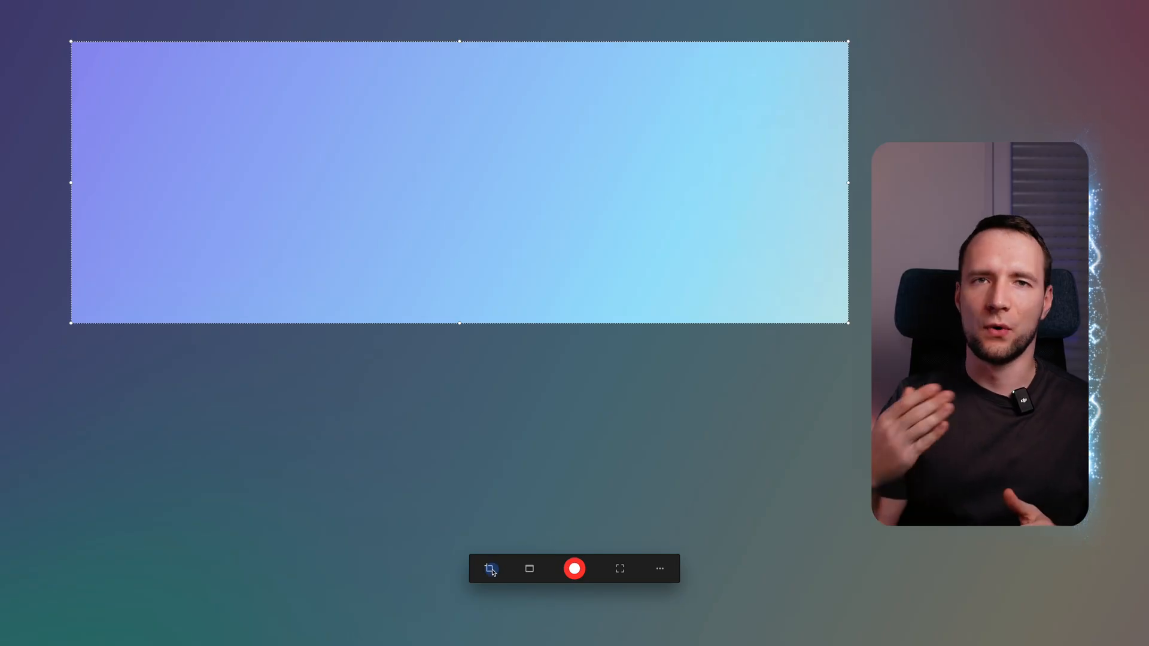
left_click(490, 567)
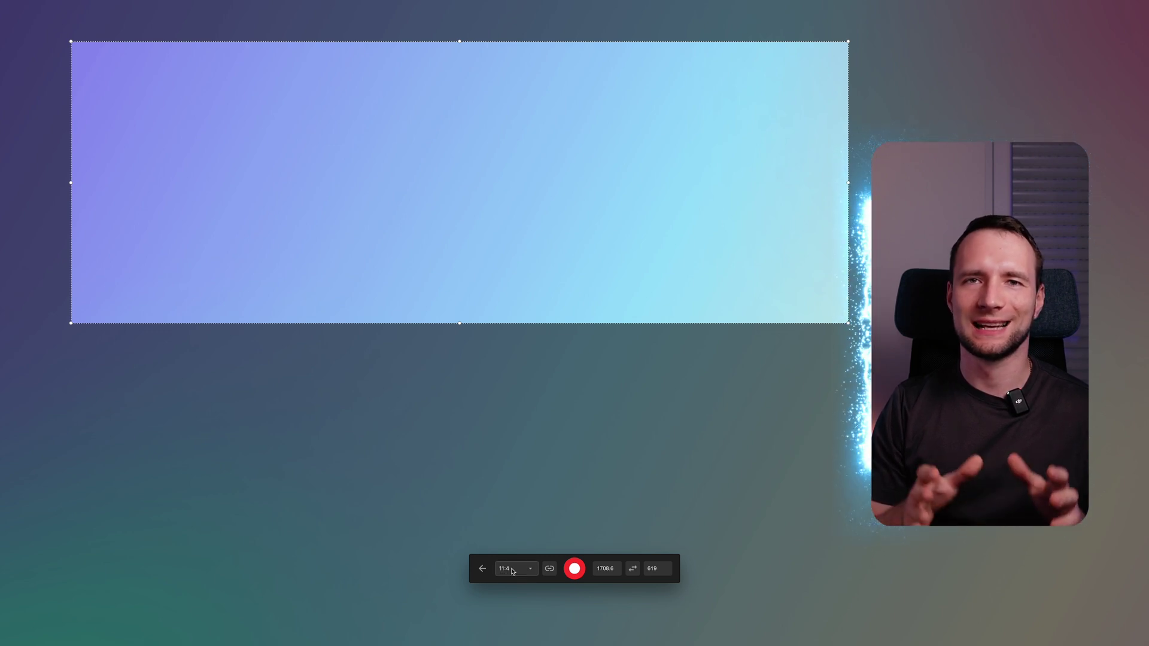
left_click(514, 568)
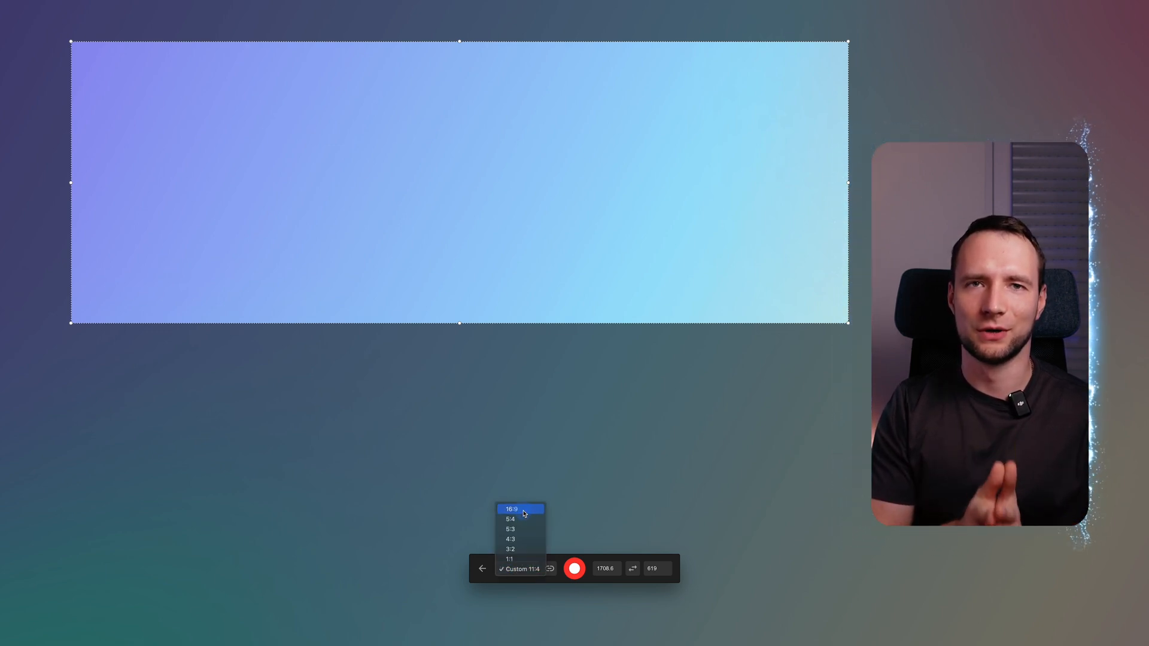
left_click(510, 509)
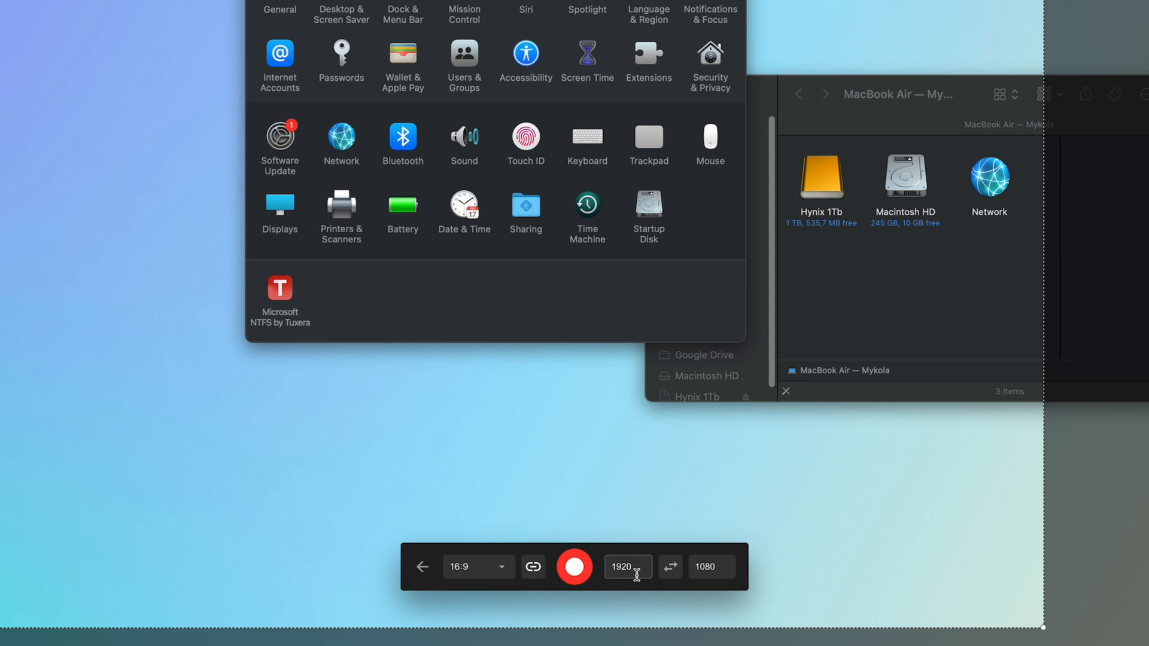
Step: Redraw the capture area as a tall rectangle around the System Preferences and Finder windows
left_click(669, 566)
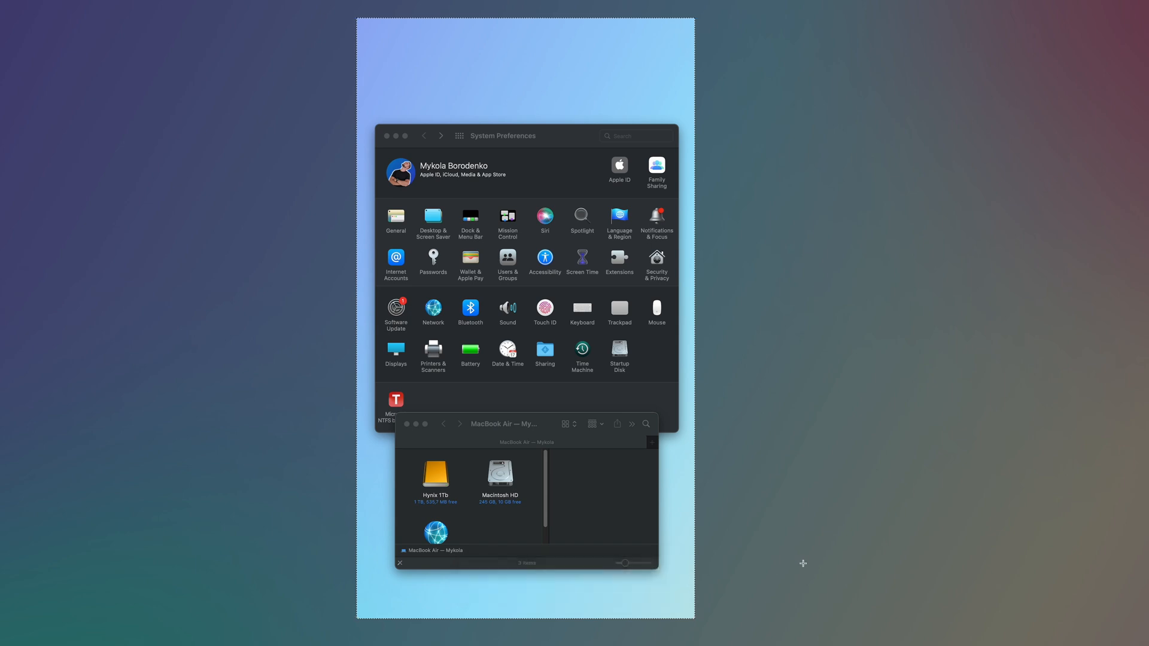
mouse_move(788, 562)
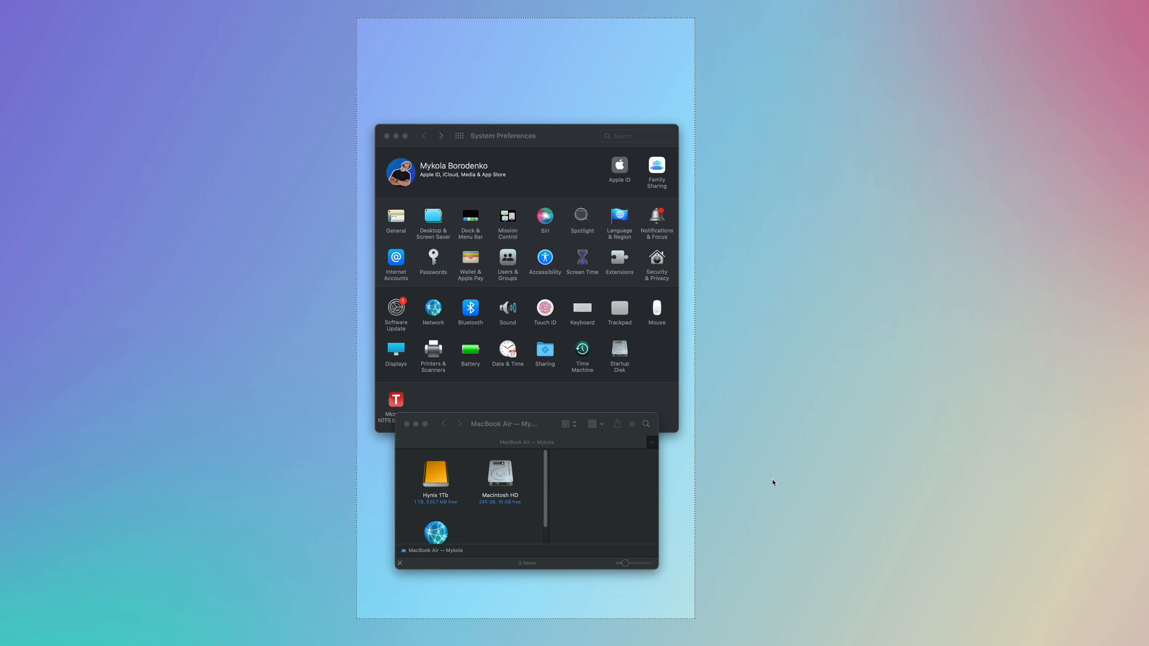
left_click(681, 440)
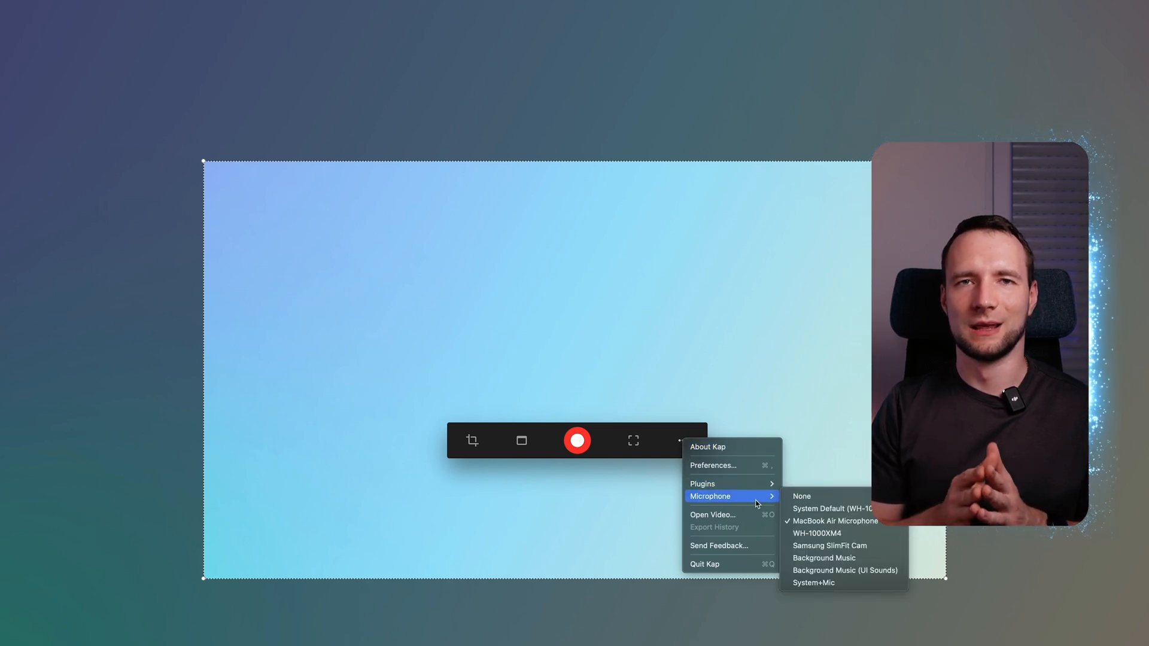
mouse_move(816, 533)
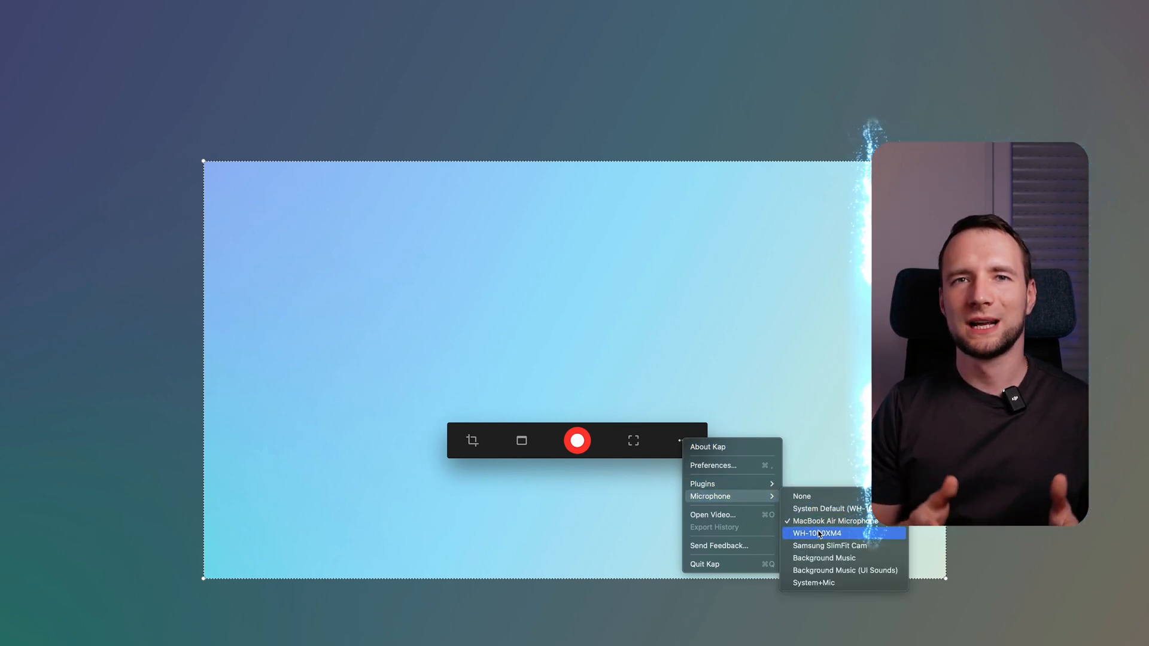
mouse_move(812, 582)
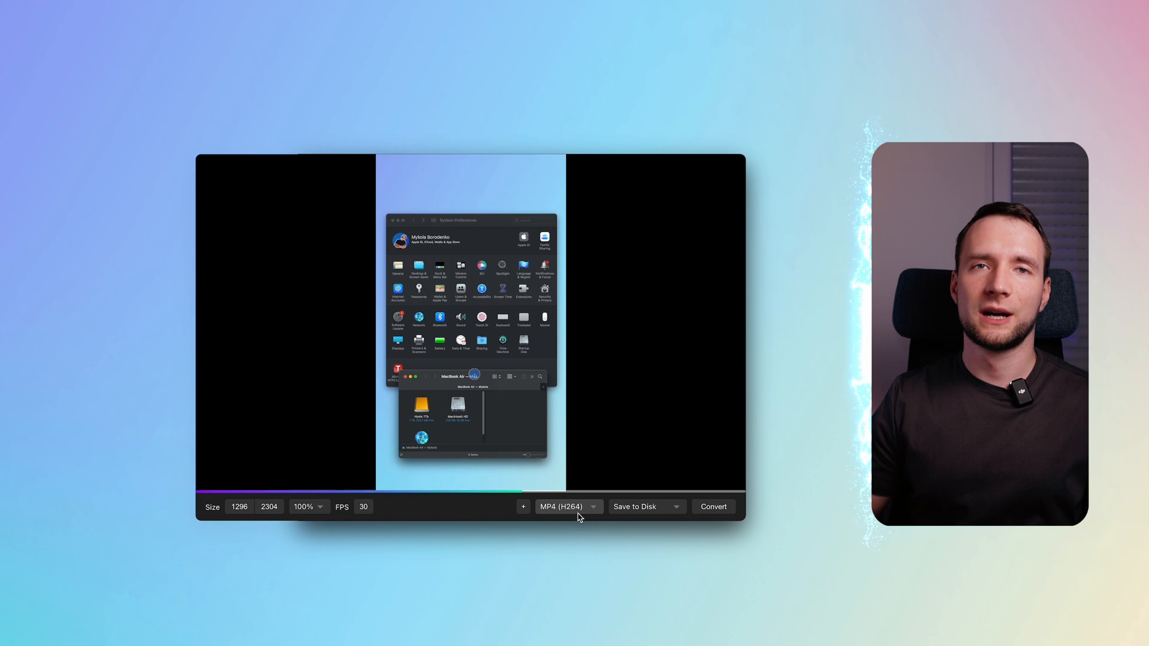
Step: Choose GIF export, scale it to 428 × 760 (33%), and adjust the trim range
left_click(568, 506)
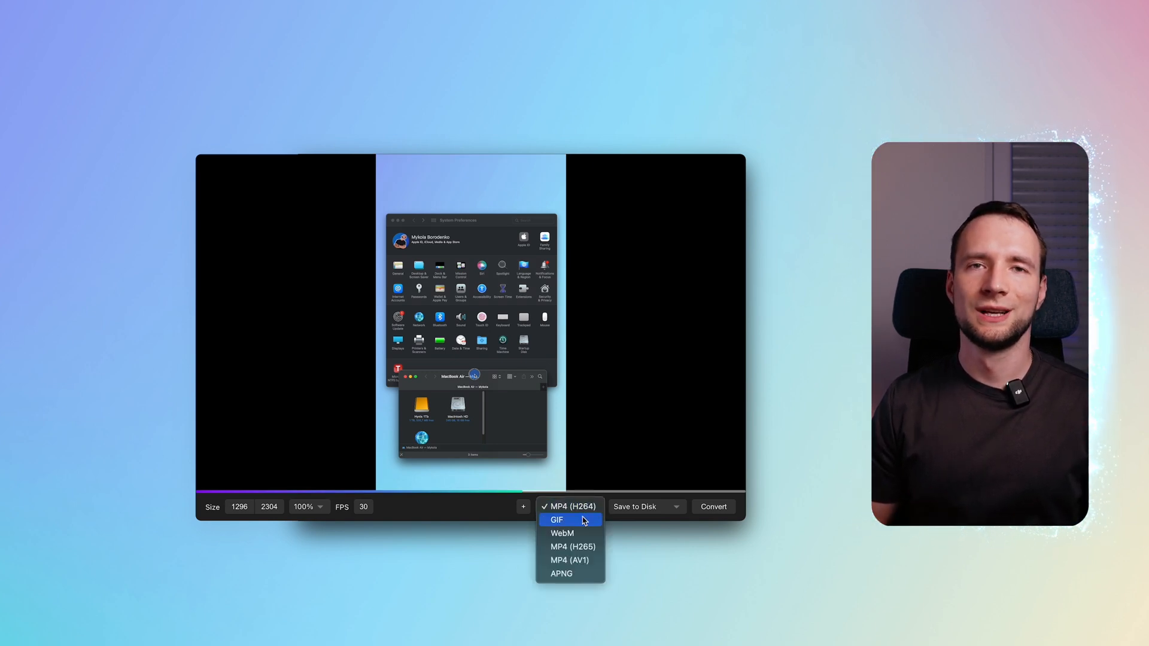
mouse_move(571, 546)
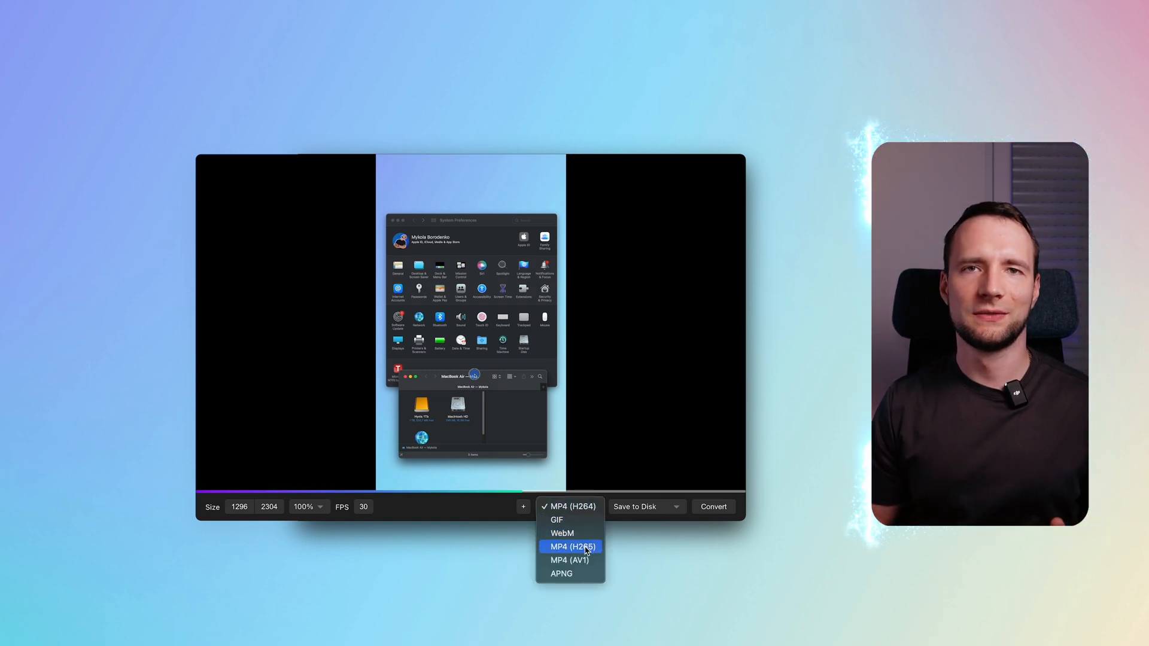
mouse_move(571, 574)
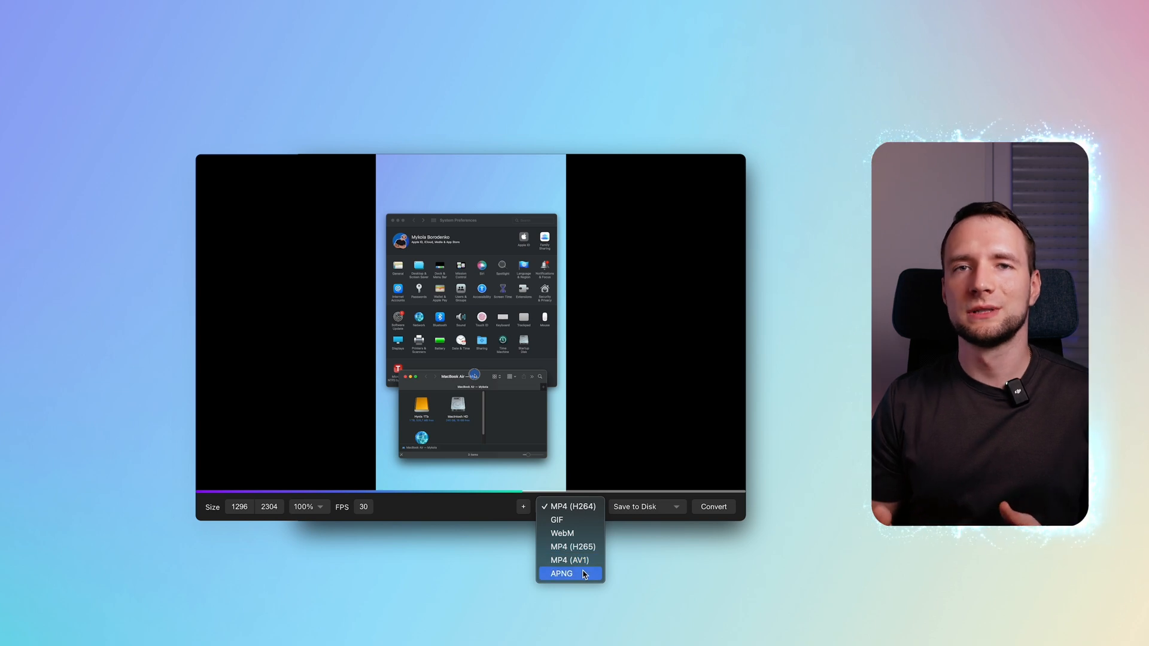
mouse_move(580, 533)
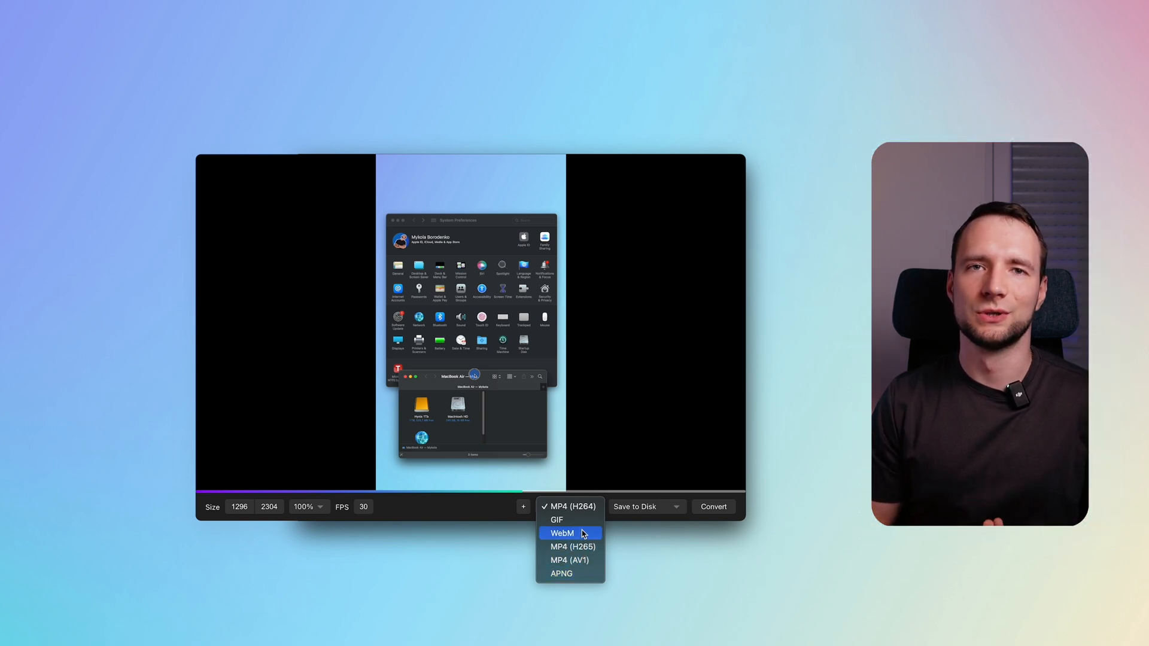
left_click(557, 519)
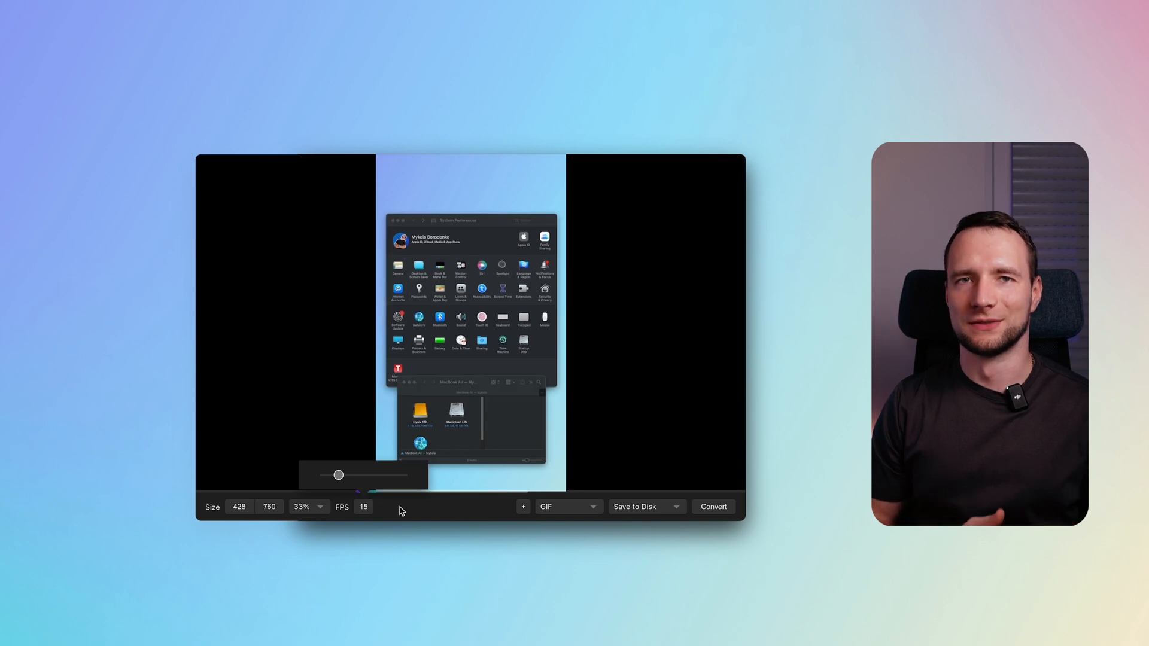
left_click(307, 506)
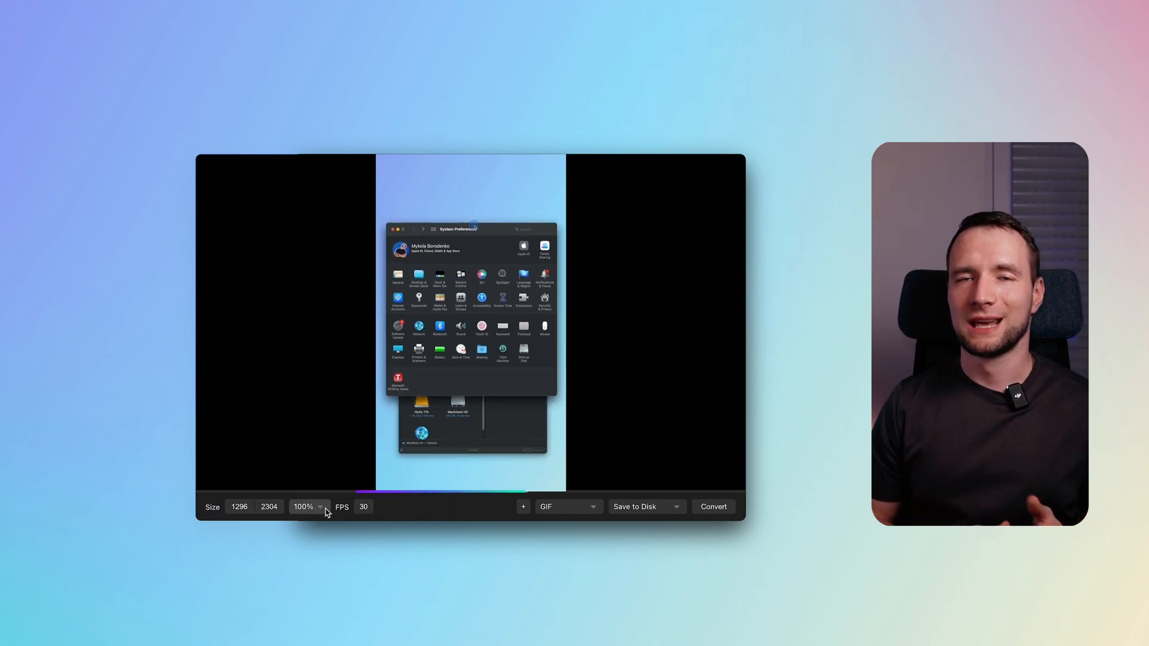
left_click(308, 506)
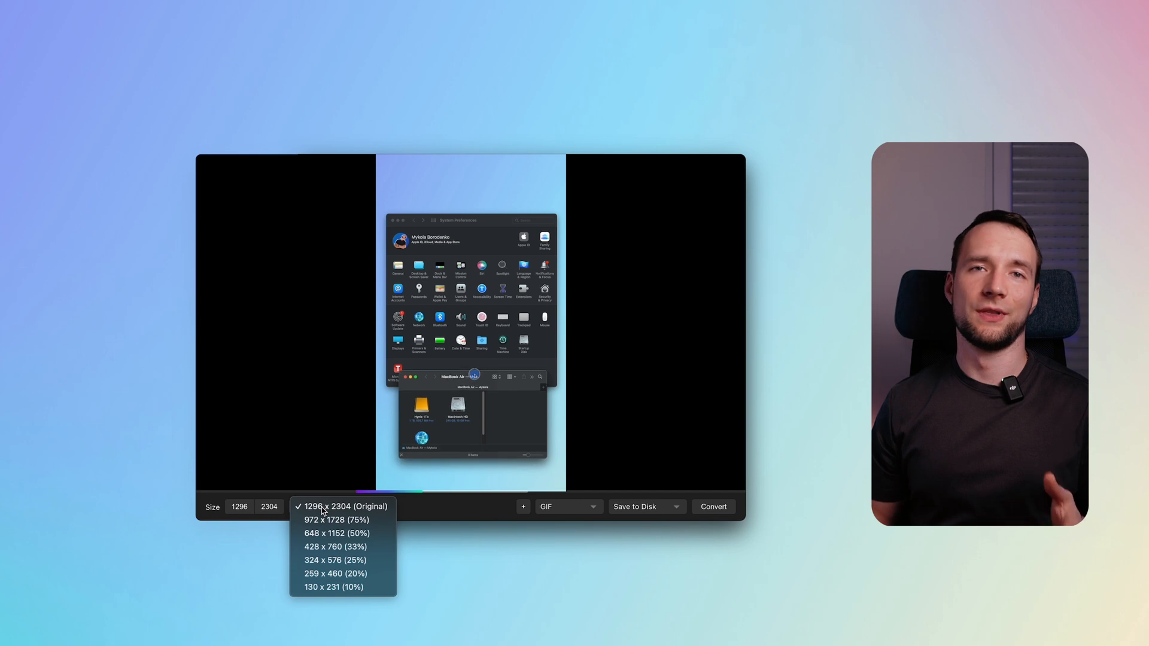
mouse_move(324, 560)
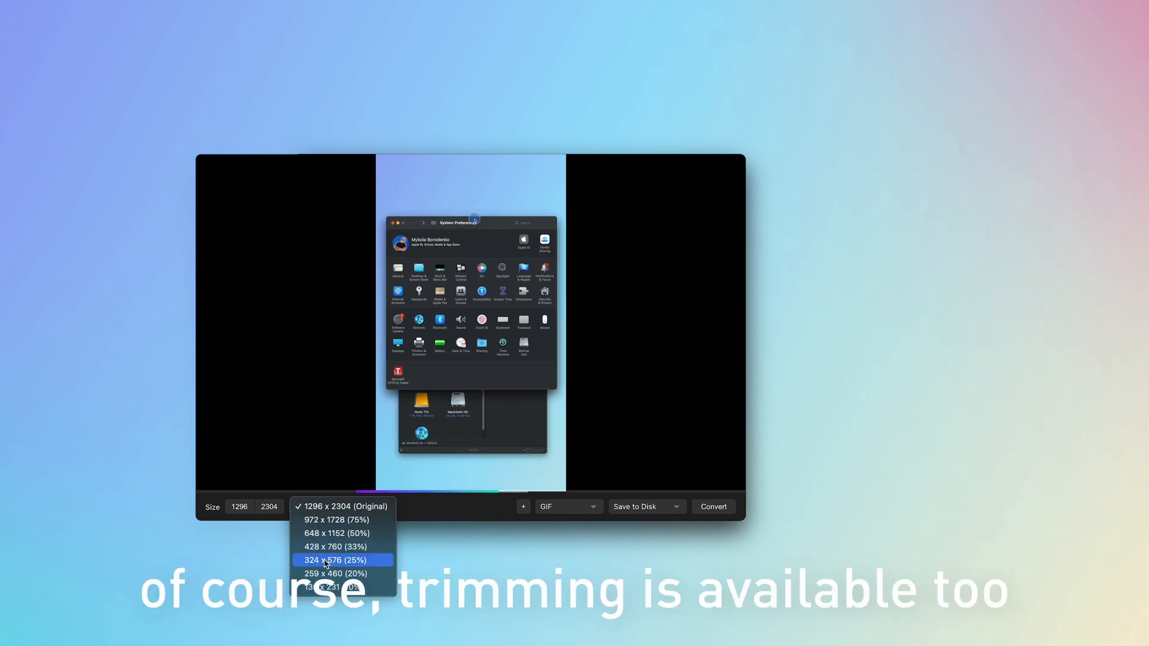
left_click(334, 546)
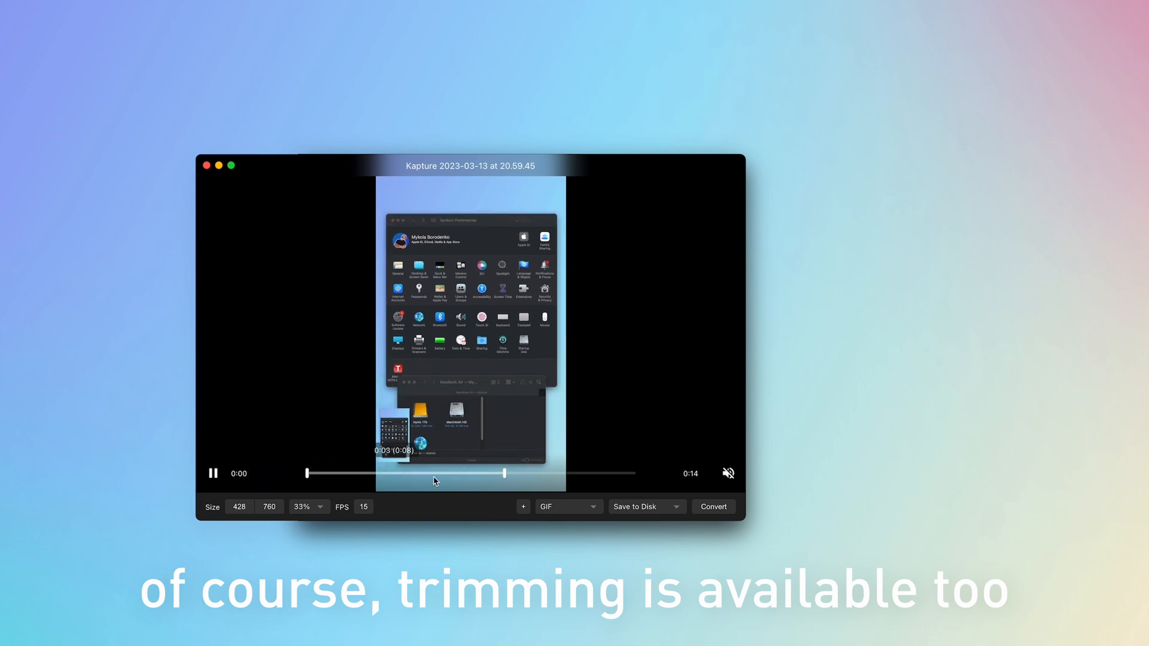
left_click(675, 506)
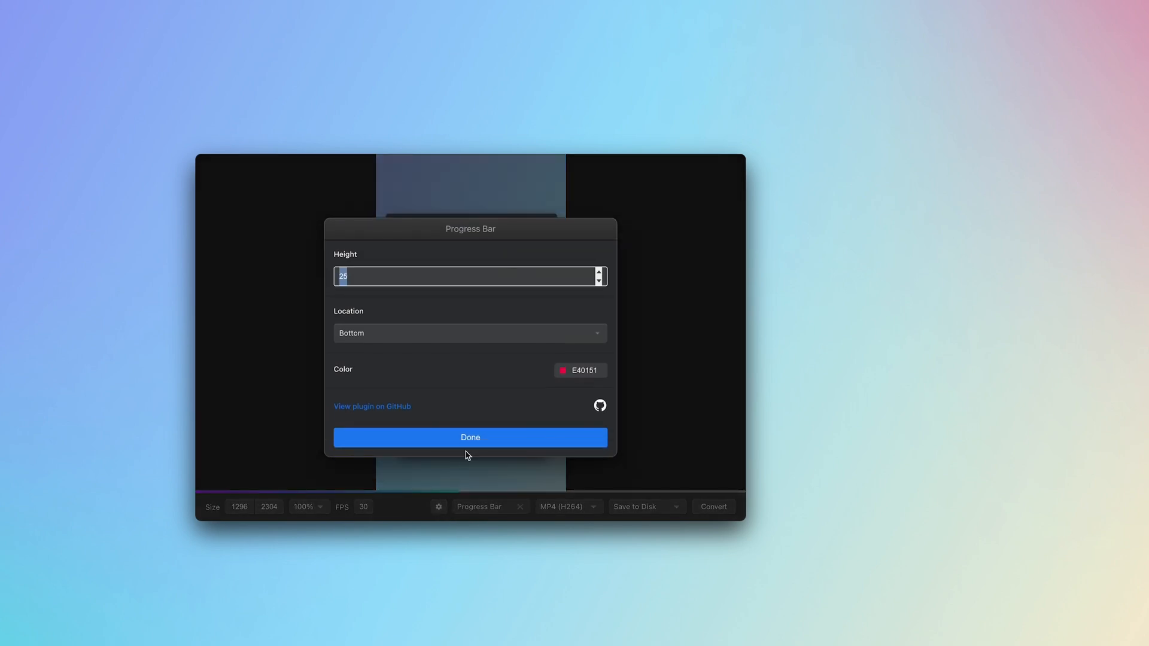
Step: Confirm the Progress Bar plugin settings and save the MP4 export to the Desktop
left_click(470, 436)
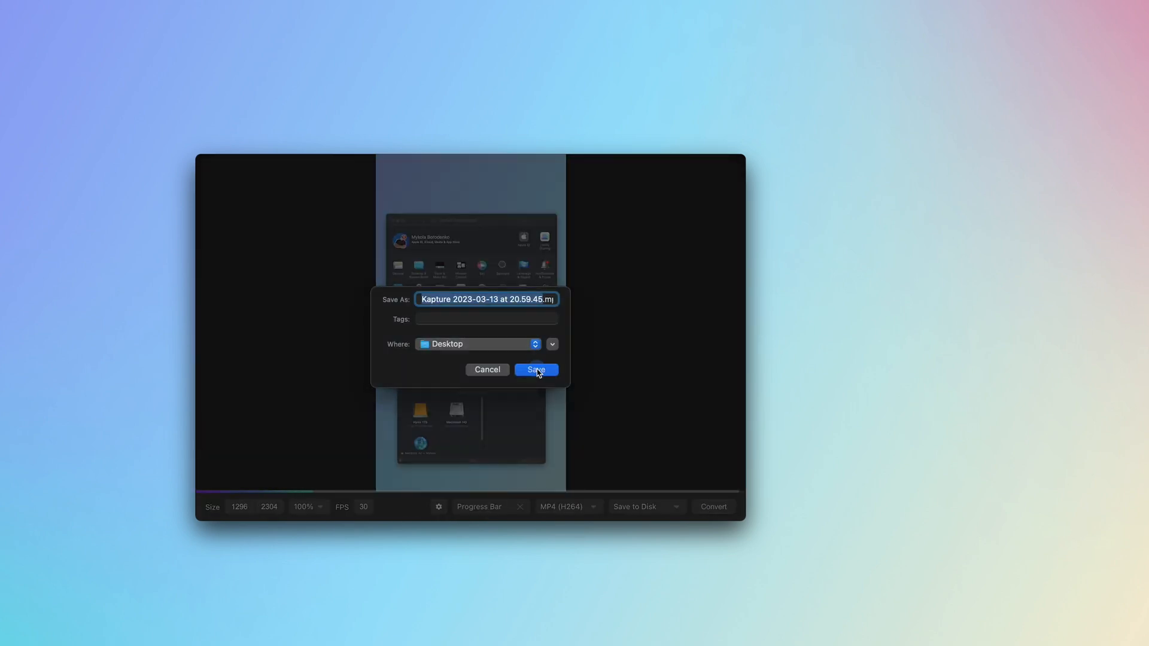
left_click(534, 369)
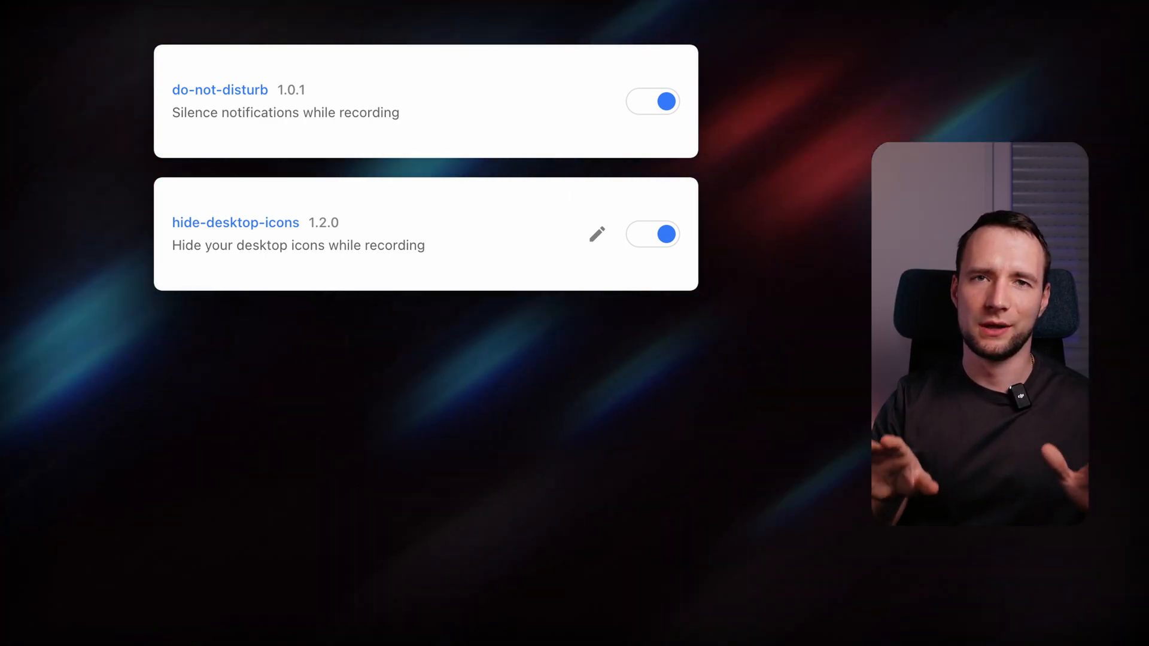
Step: View and close the hide-desktop-icons plugin settings, then scroll the installed plugins list
left_click(597, 234)
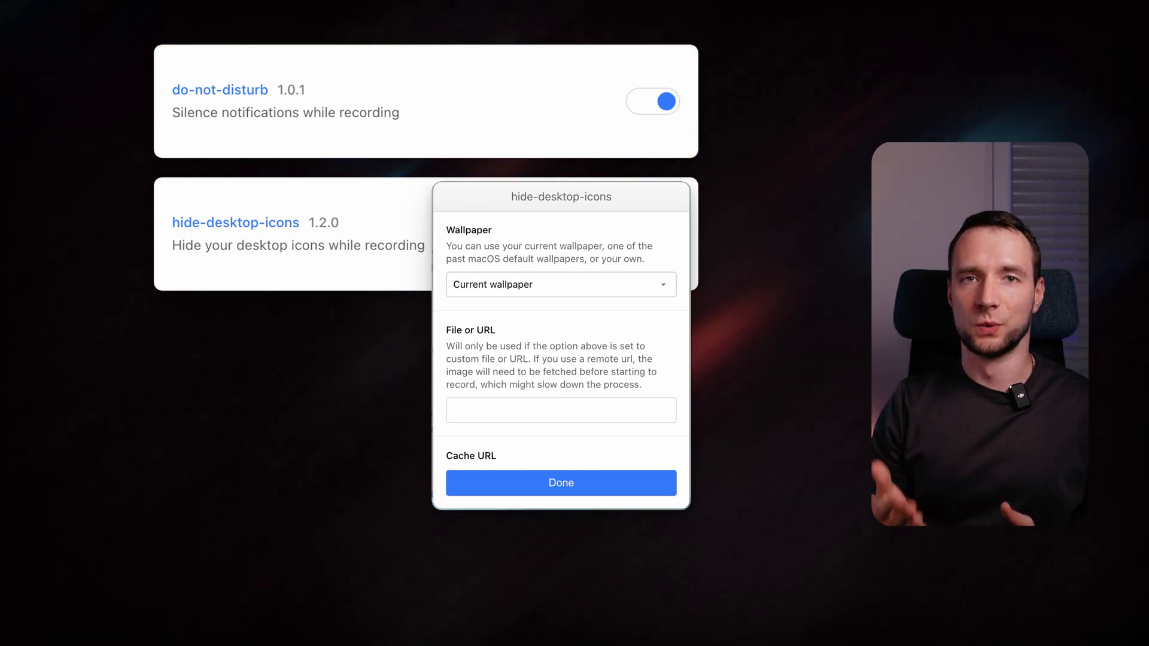
left_click(560, 483)
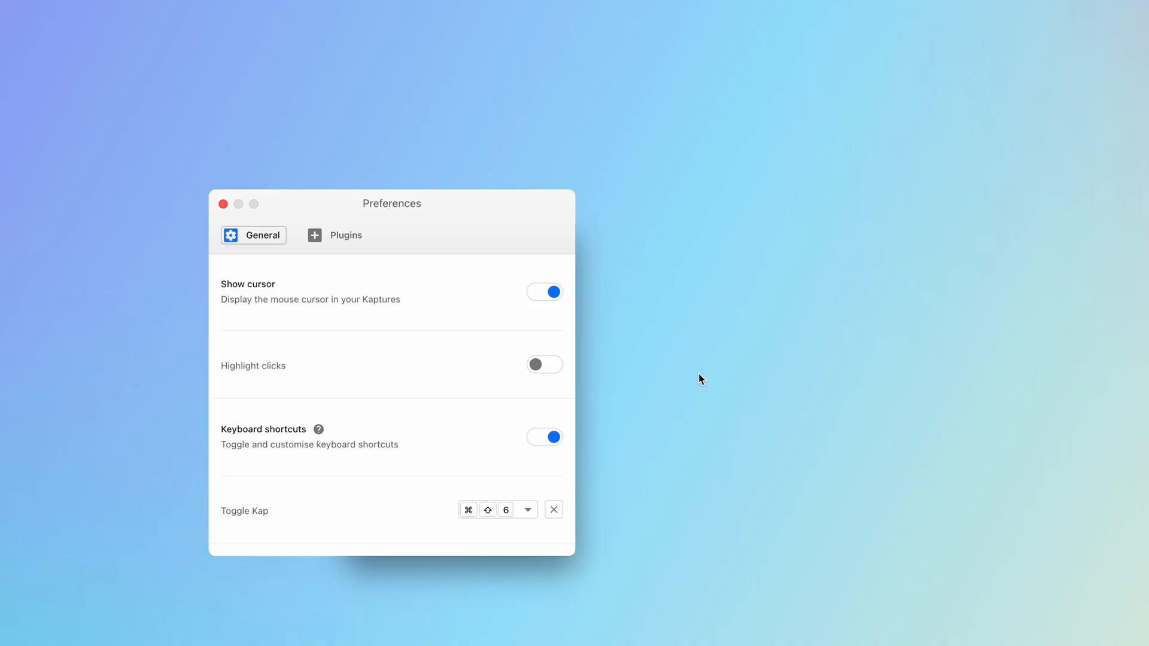
mouse_move(560, 365)
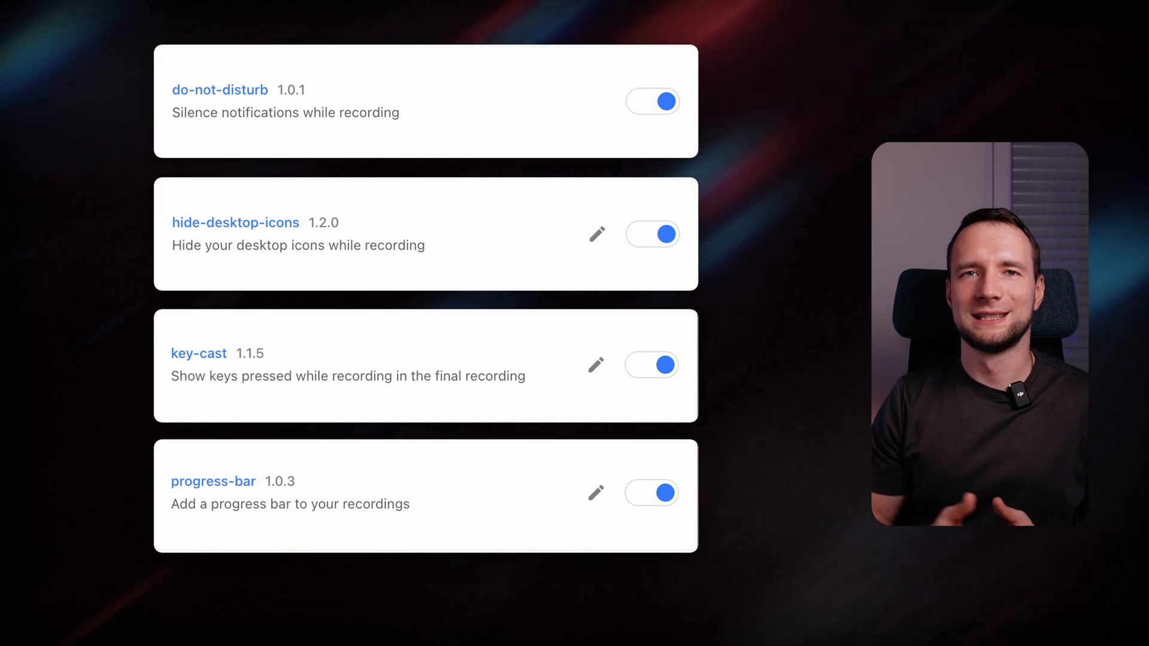
scroll("down", 3)
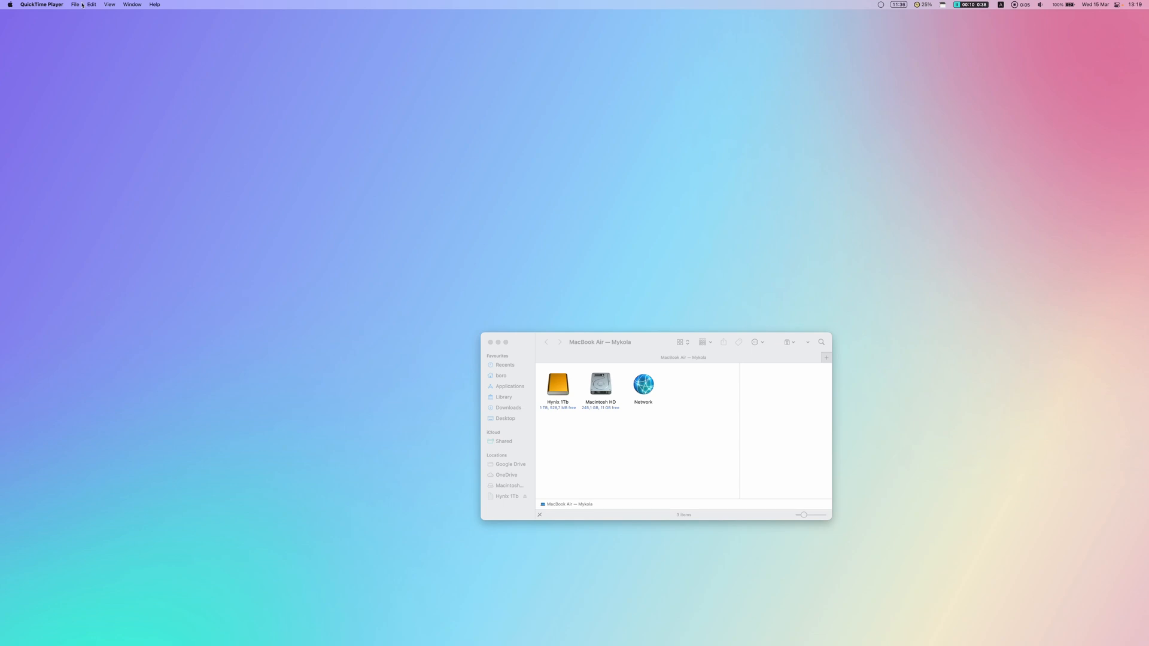
Step: Start a New Movie Recording in QuickTime Player to show the webcam feed
left_click(75, 5)
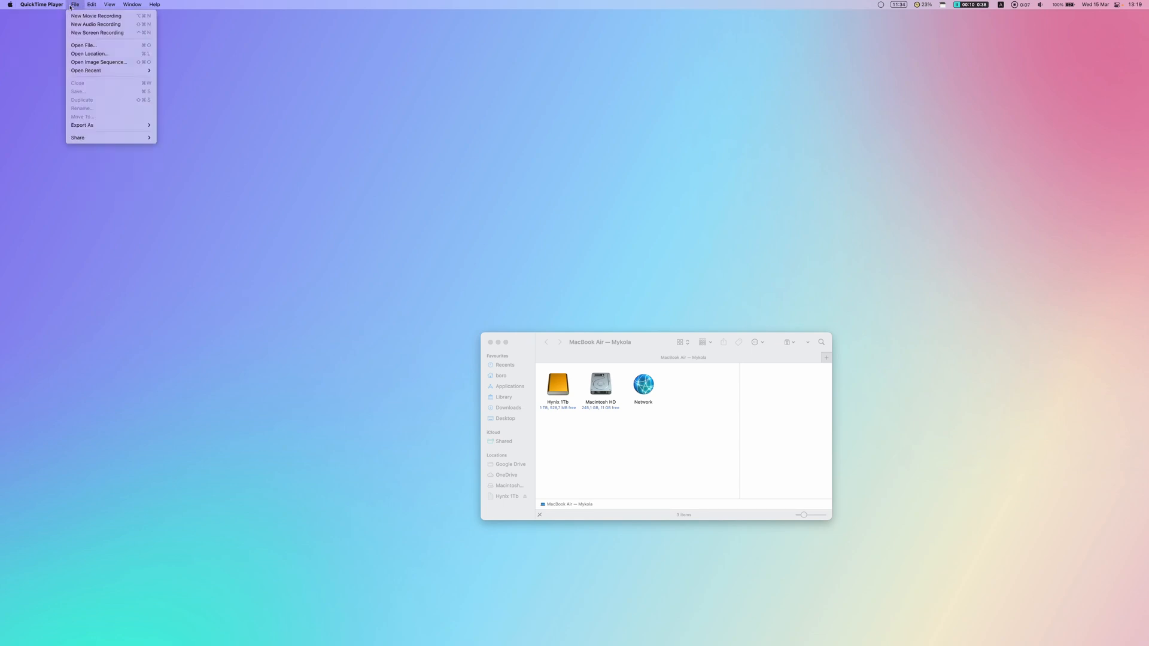
left_click(95, 15)
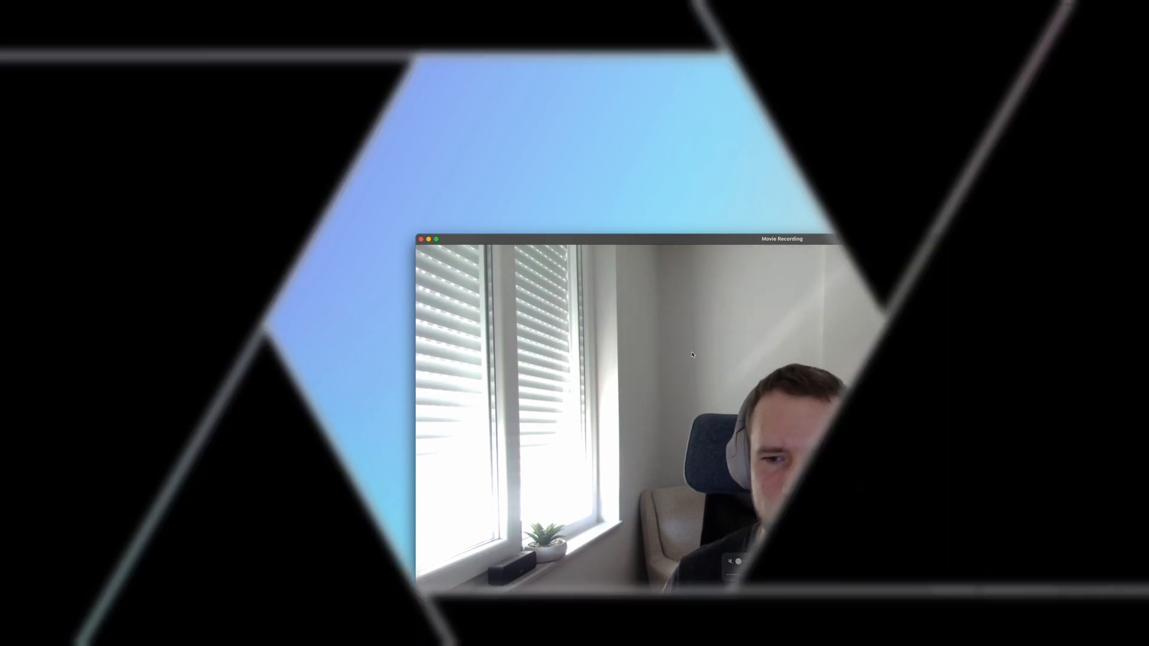
left_click(109, 5)
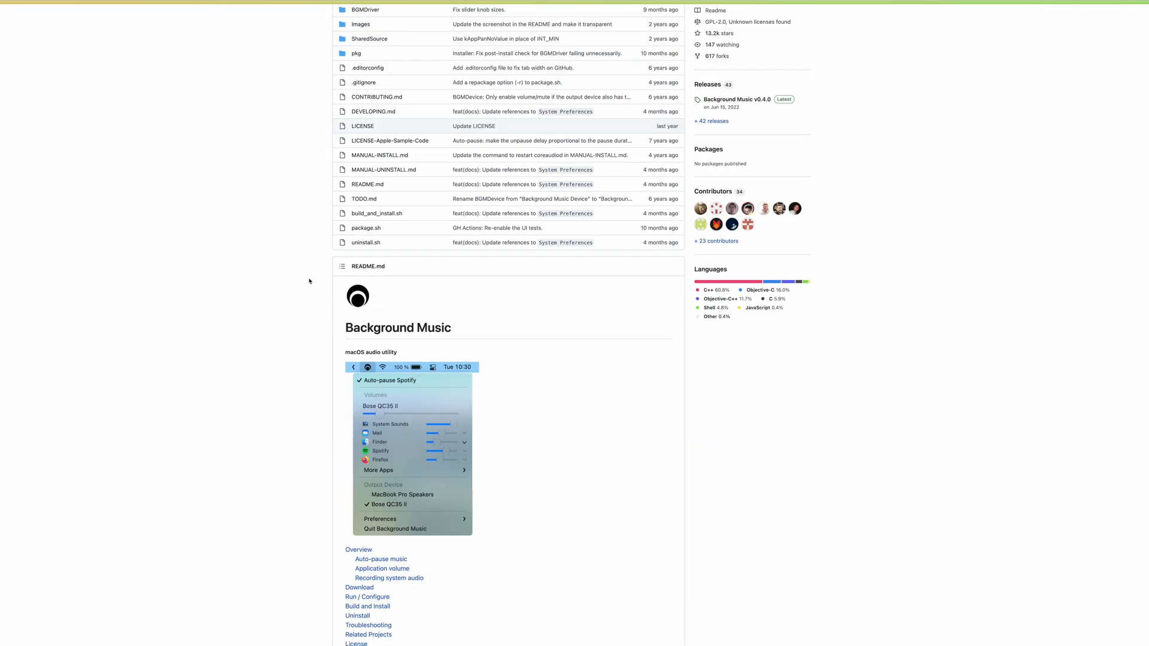
Step: Scroll the Background Music GitHub page down to its README
scroll("down", 3)
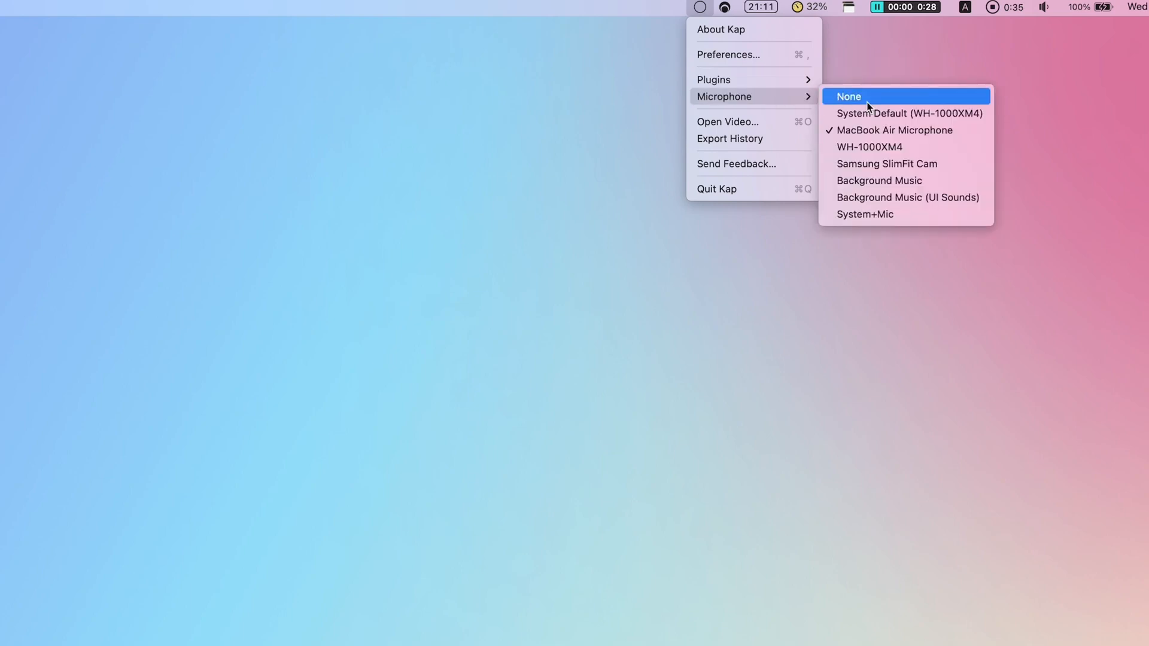
mouse_move(904, 180)
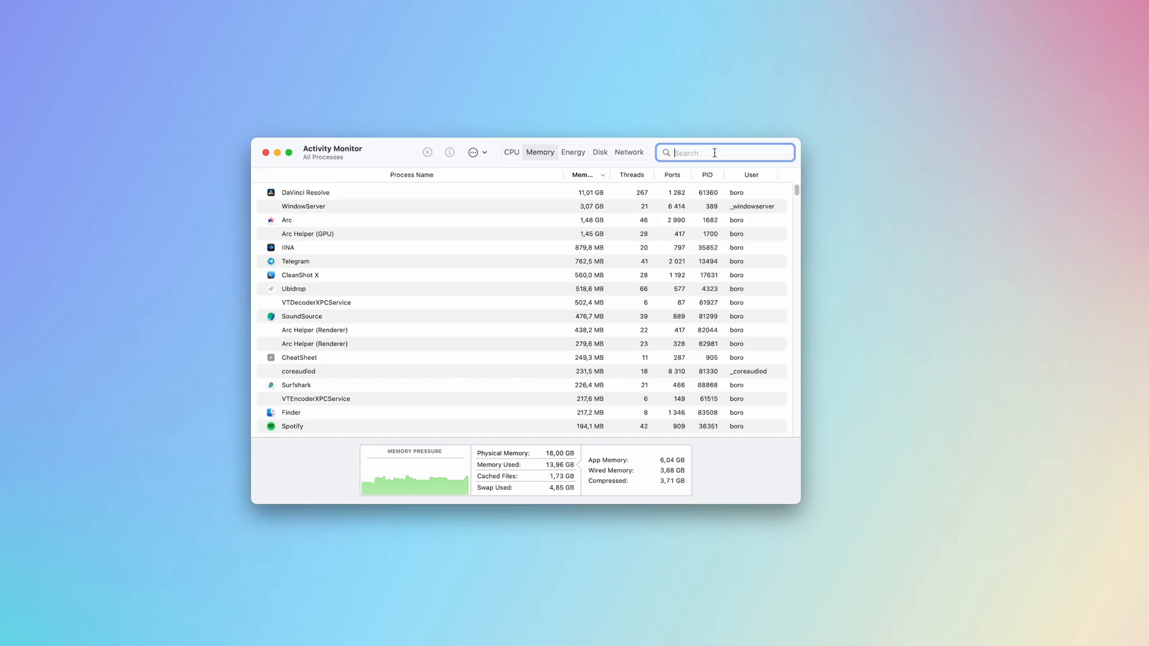
Step: Search Activity Monitor for the coreaudio process
type("coreaudio")
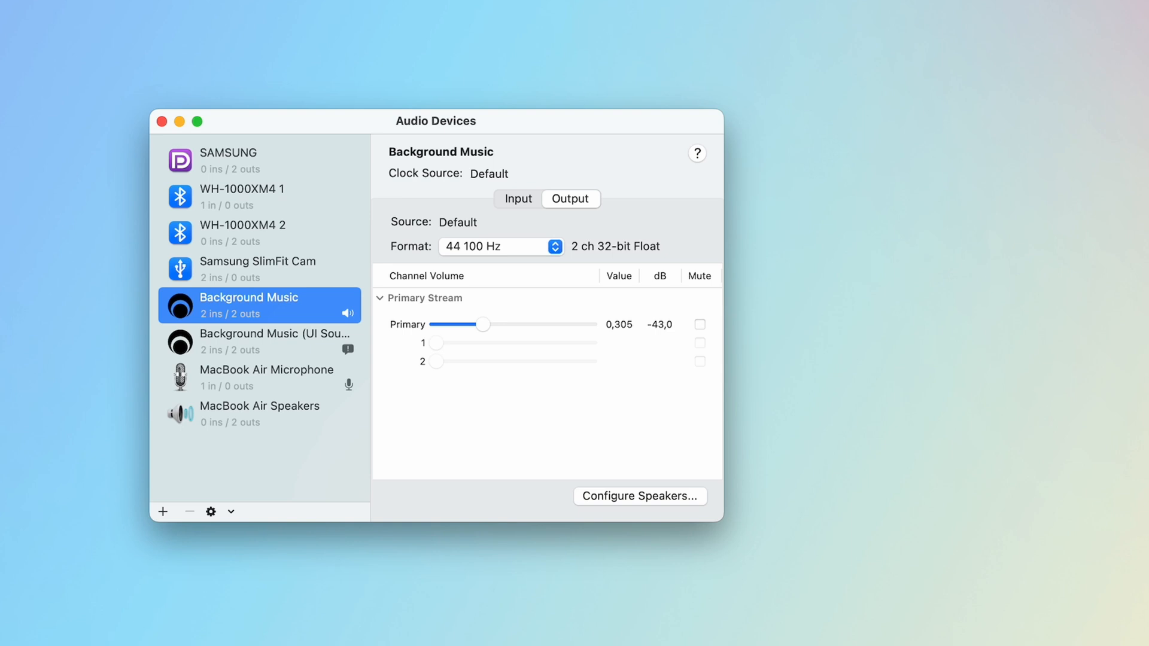
mouse_move(163, 511)
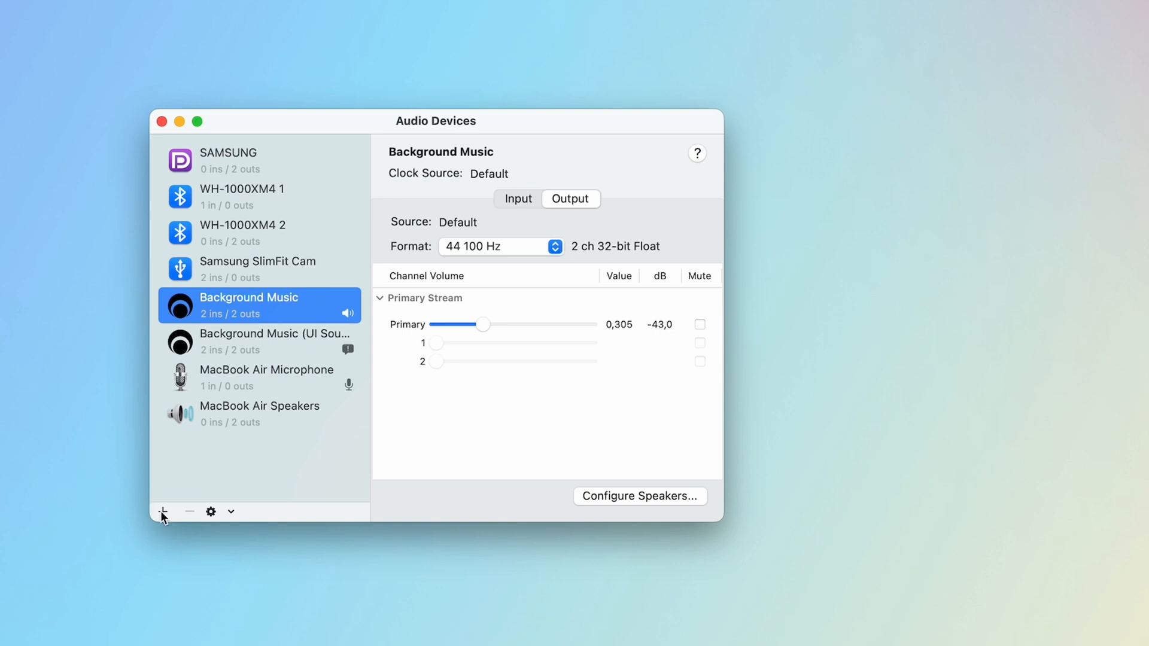
Step: Create a System+Mic aggregate of Background Music, MacBook Air Microphone and UI Sounds
left_click(163, 512)
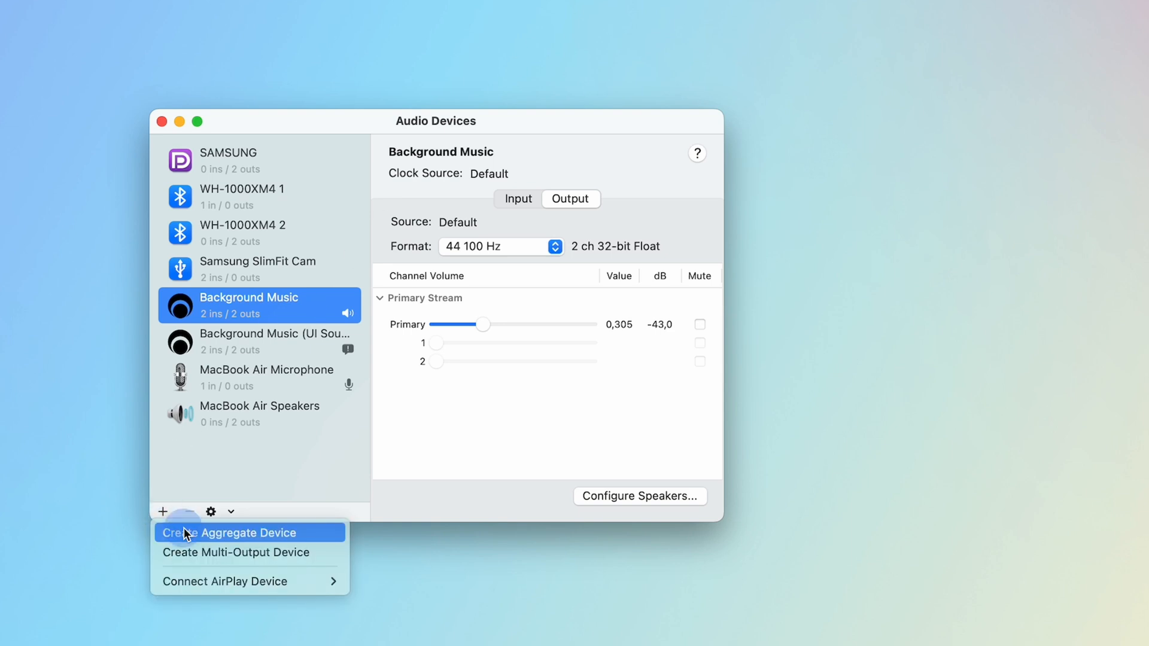
left_click(220, 532)
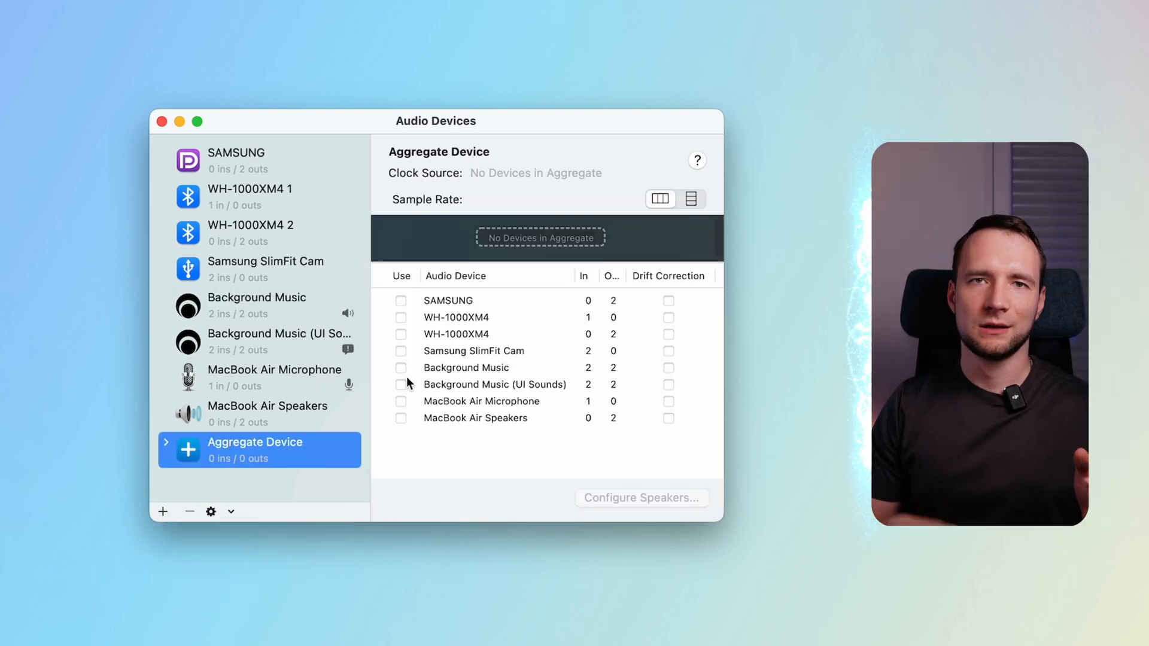
left_click(401, 368)
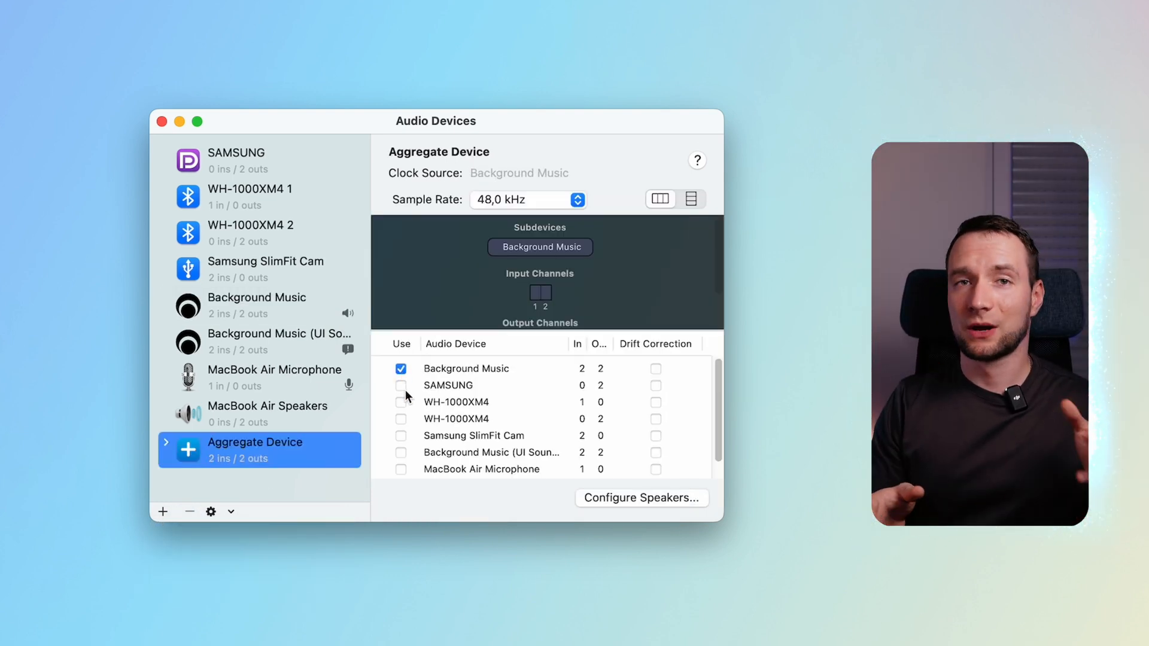
scroll("down", 3)
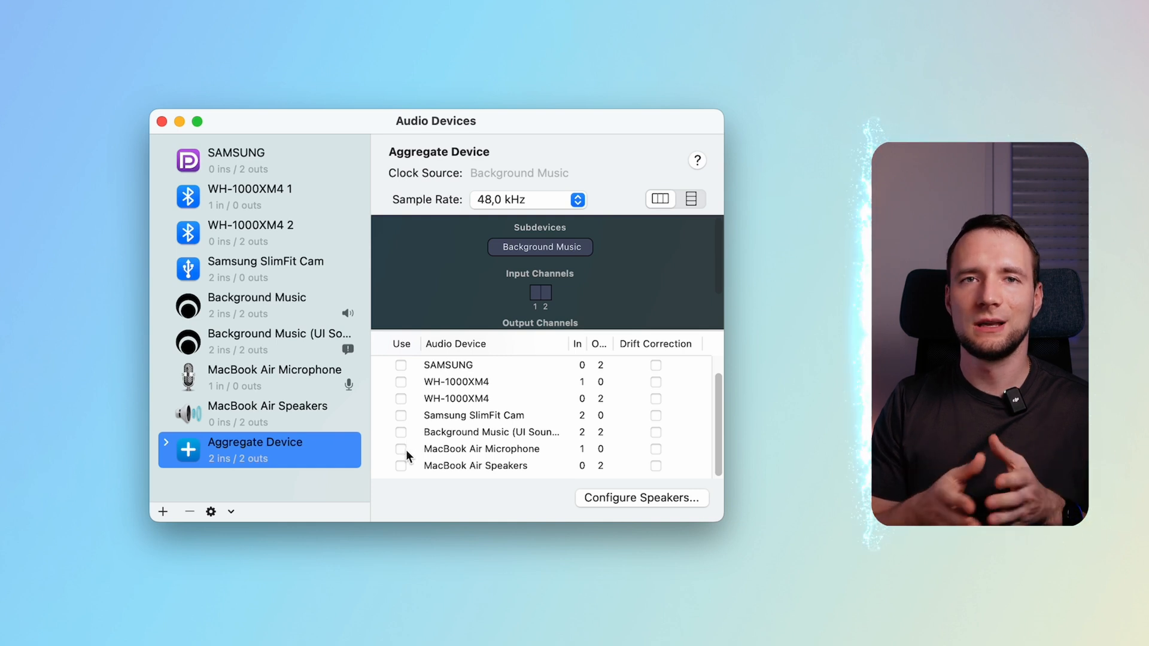
left_click(400, 449)
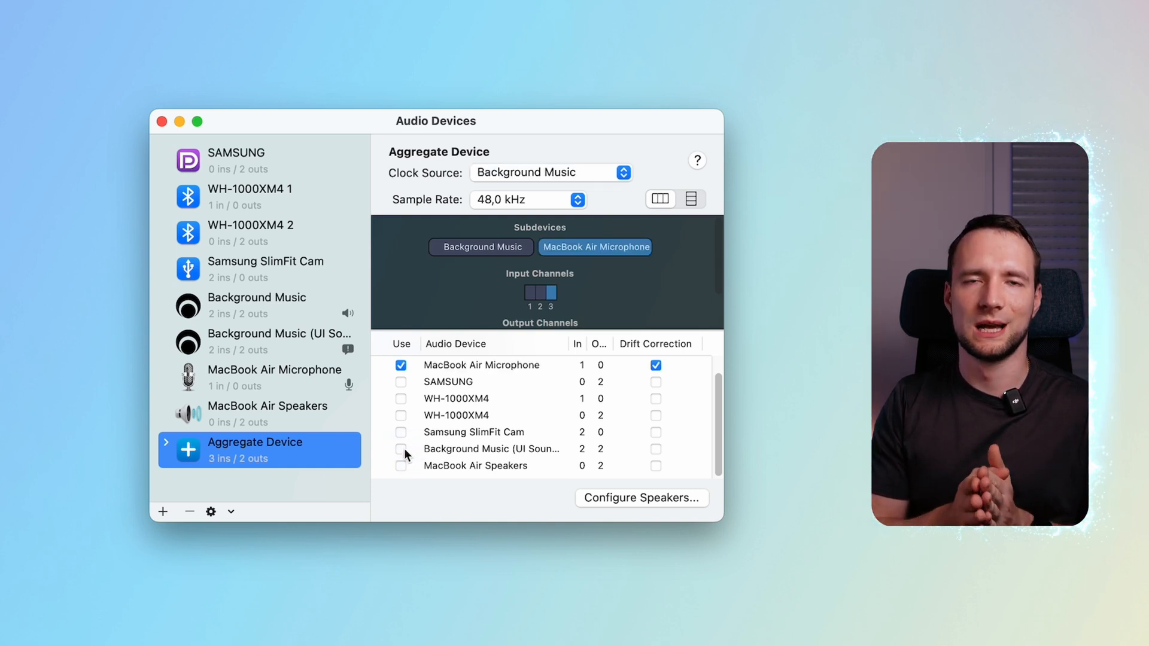
left_click(401, 448)
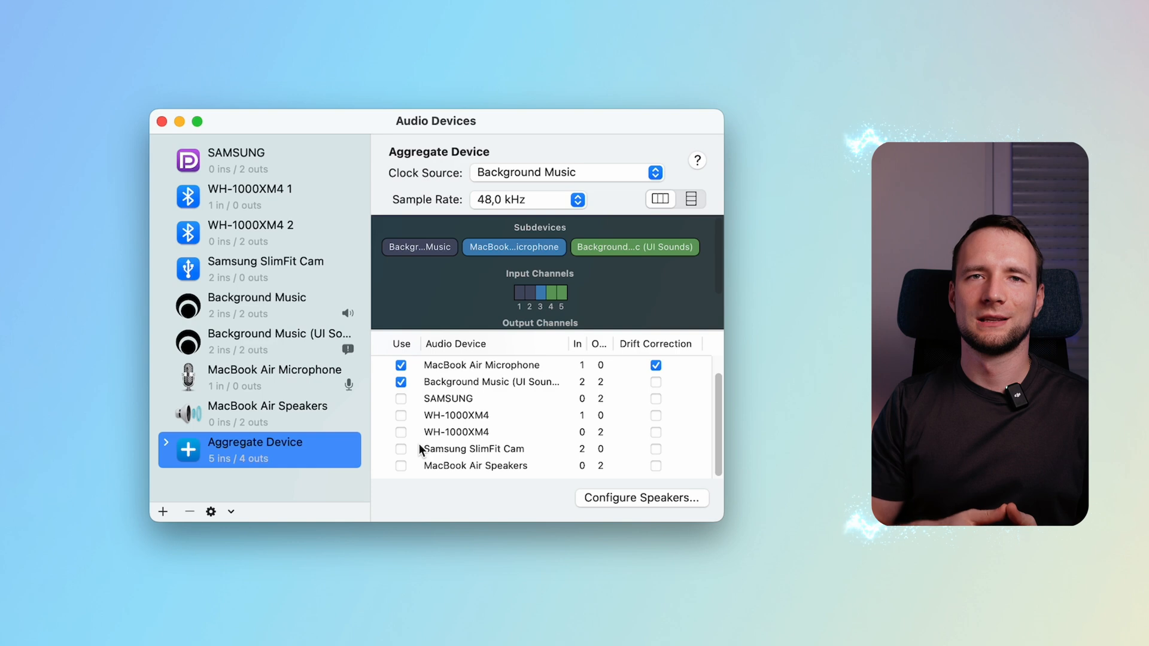
double_click(255, 441)
type("System+Mic")
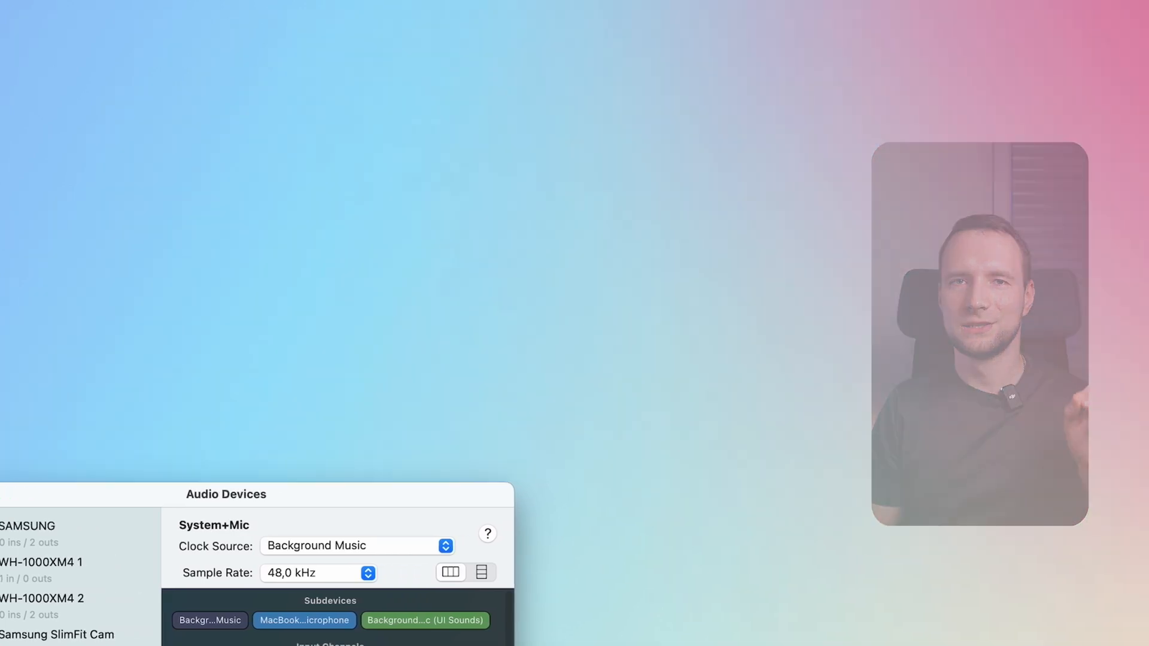
left_click(655, 113)
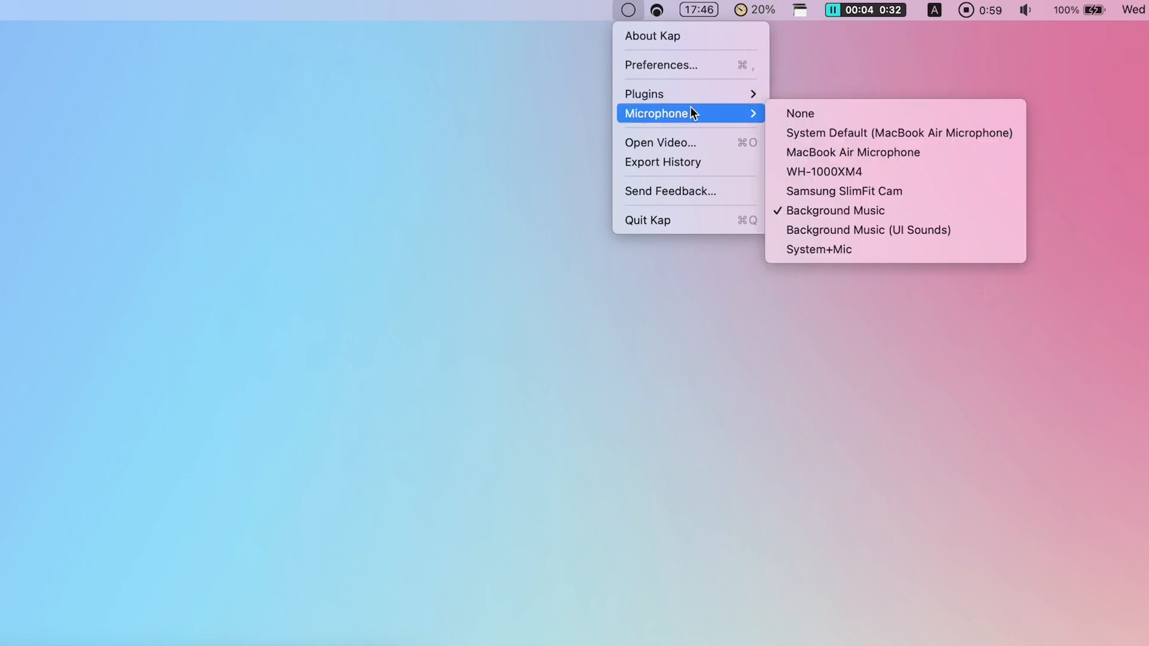